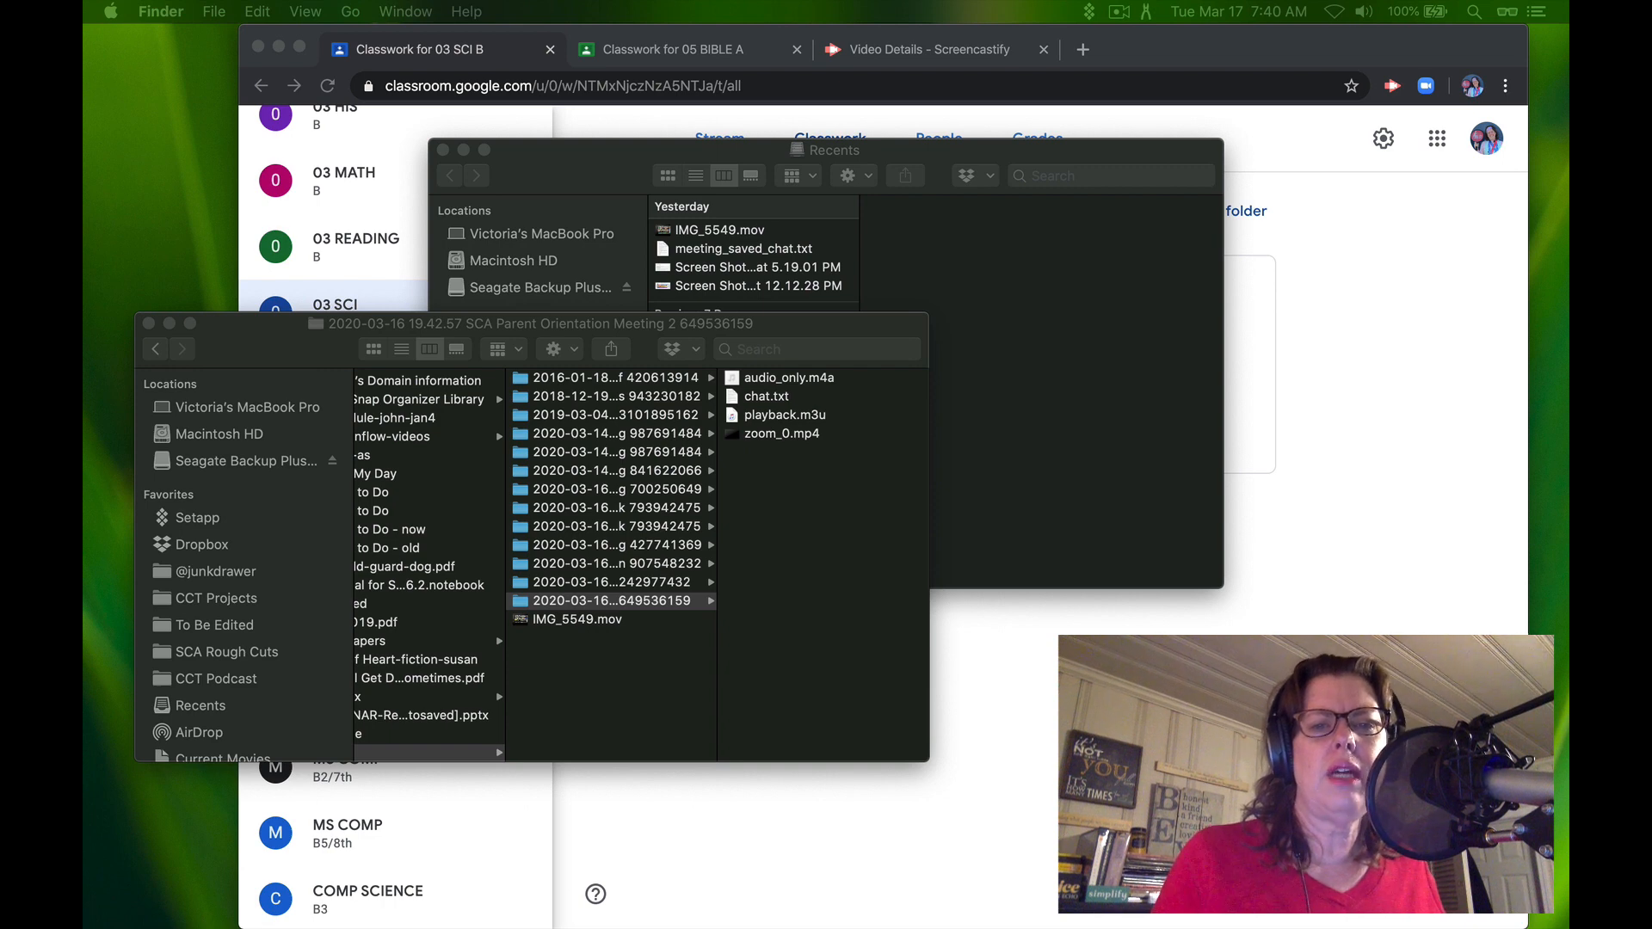
{"action": "mouse_move", "coordinate": [576, 330]}
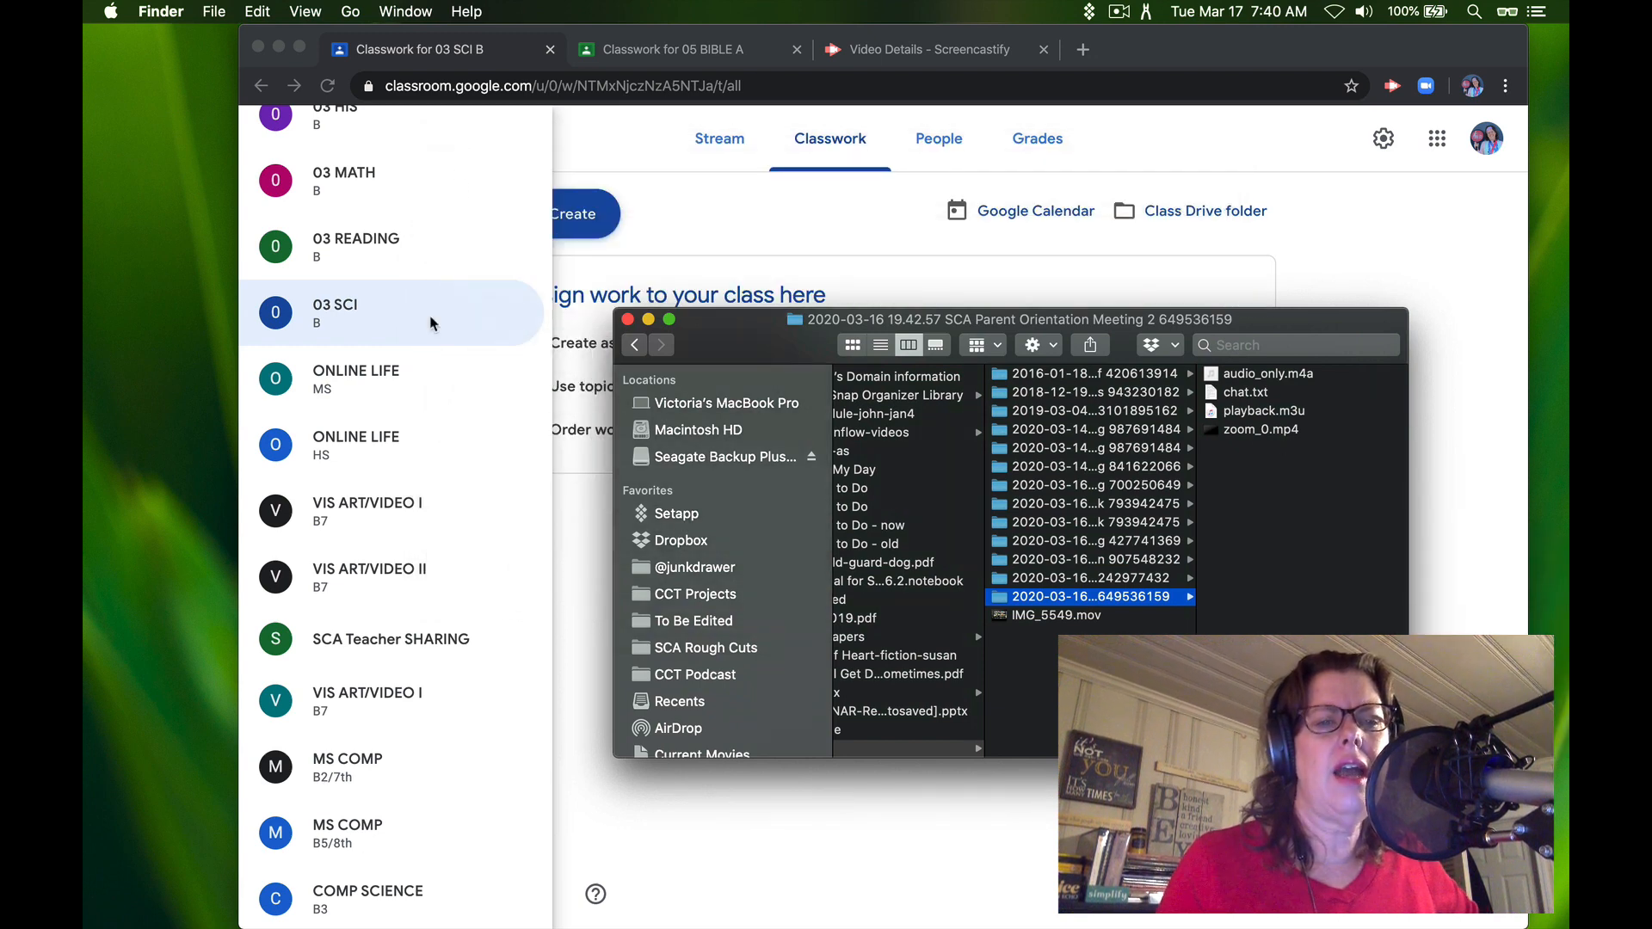
Switch to the SCA Teacher Tech class and go to its Classwork page.
{"action": "scroll", "scroll_direction": "down", "scroll_amount": 3}
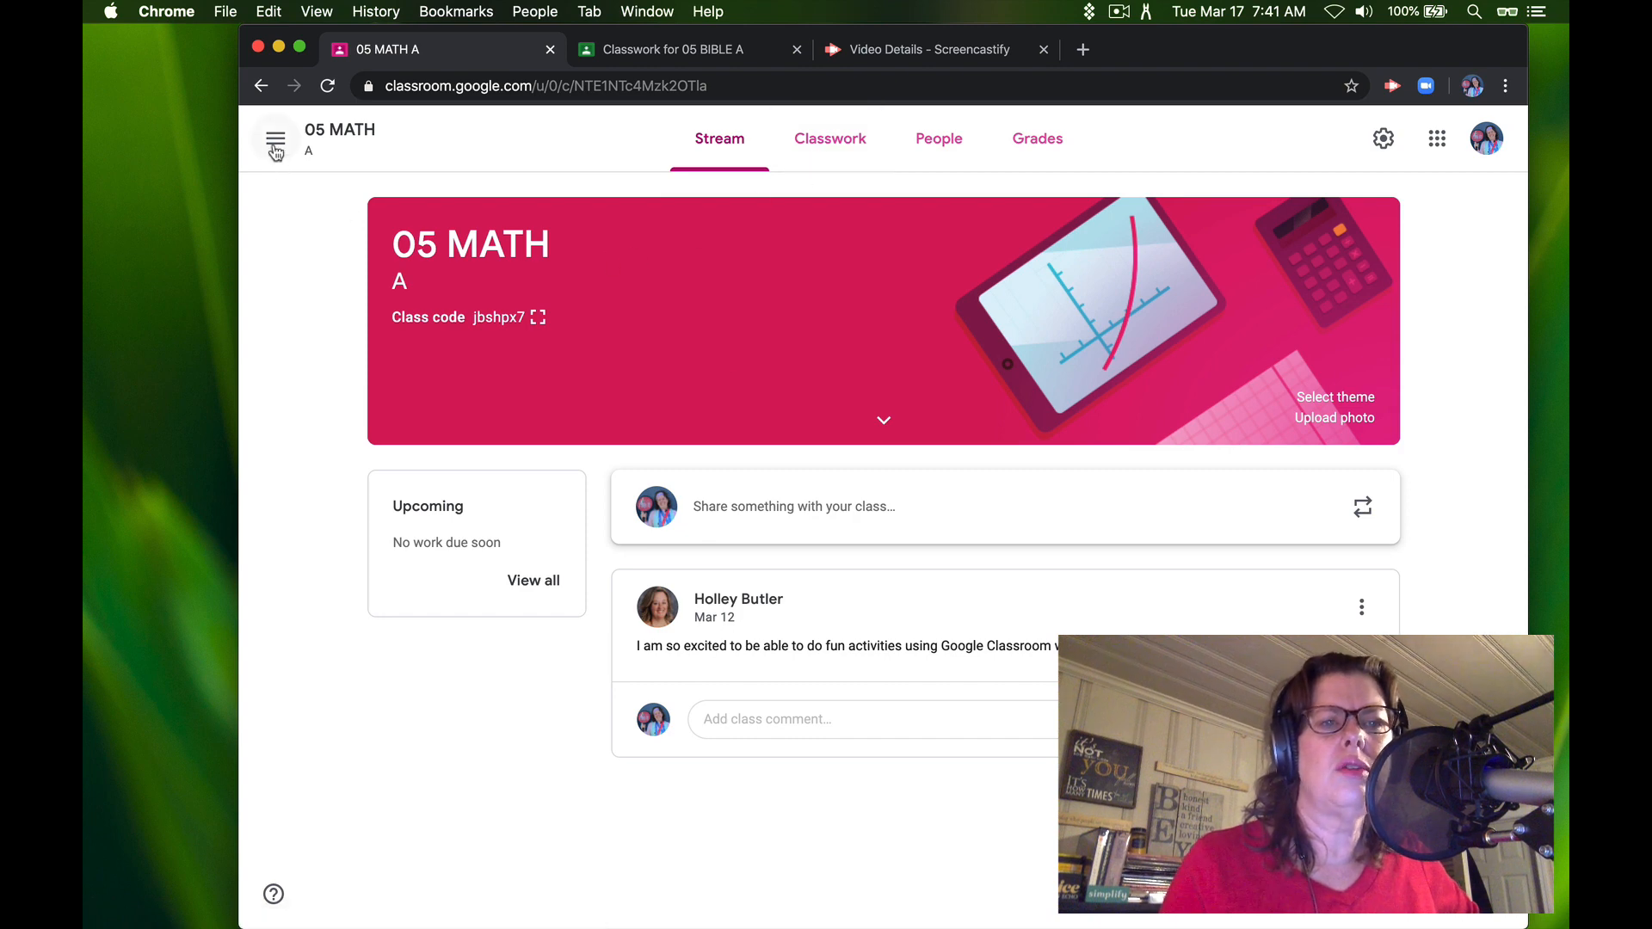
{"action": "left_click", "coordinate": [275, 137]}
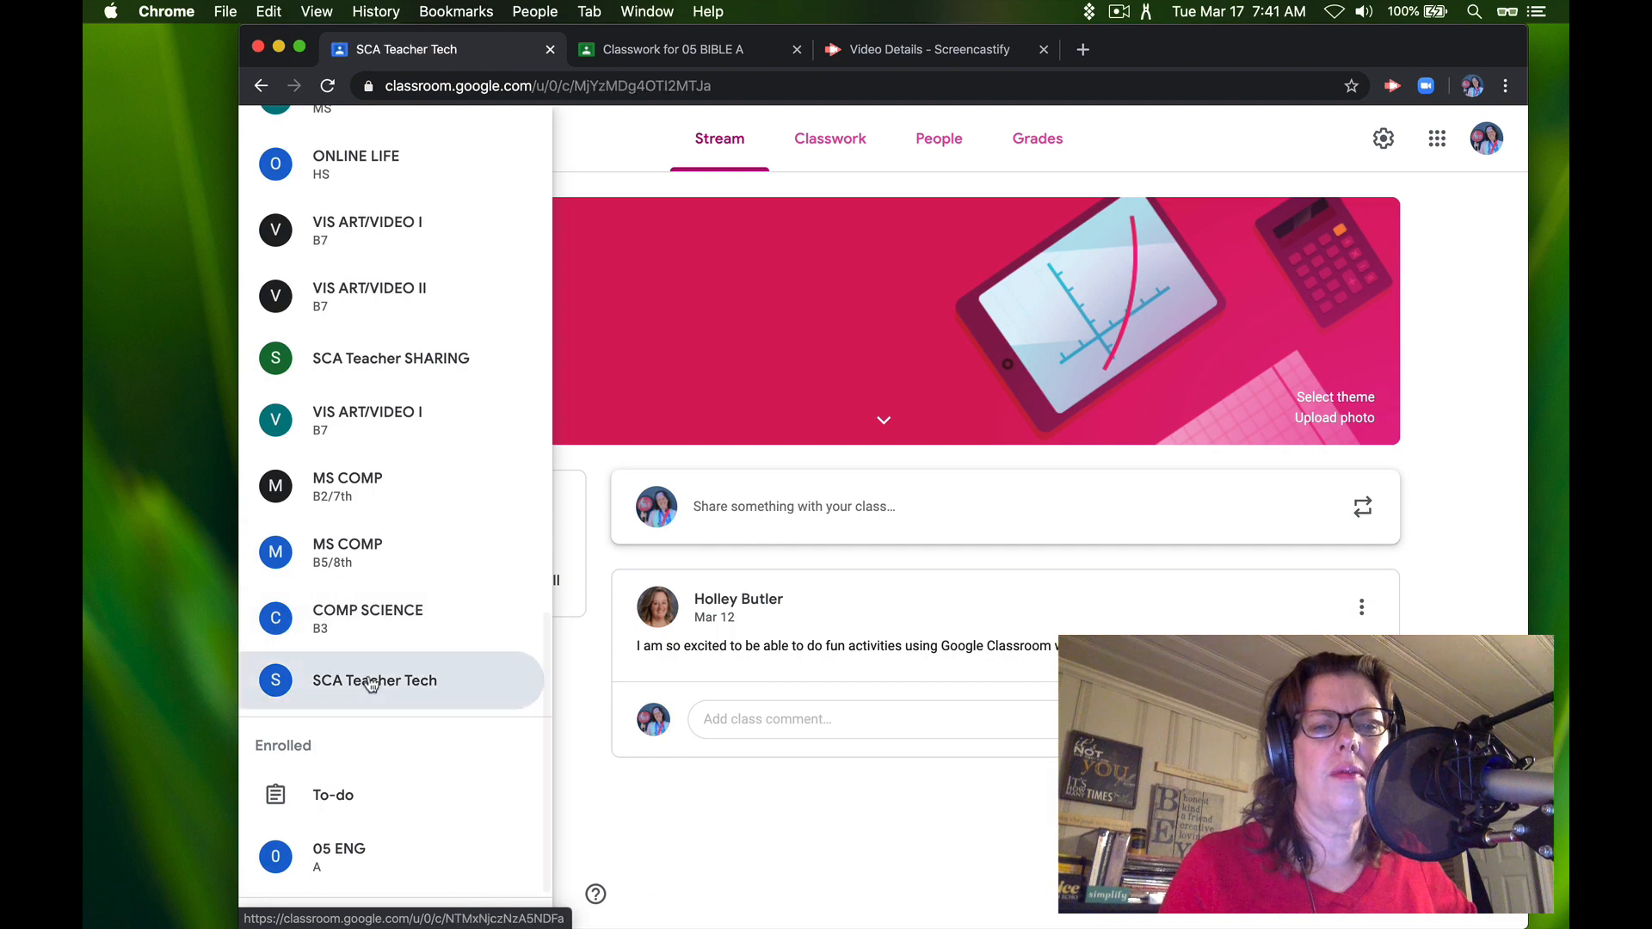
{"action": "left_click", "coordinate": [374, 680]}
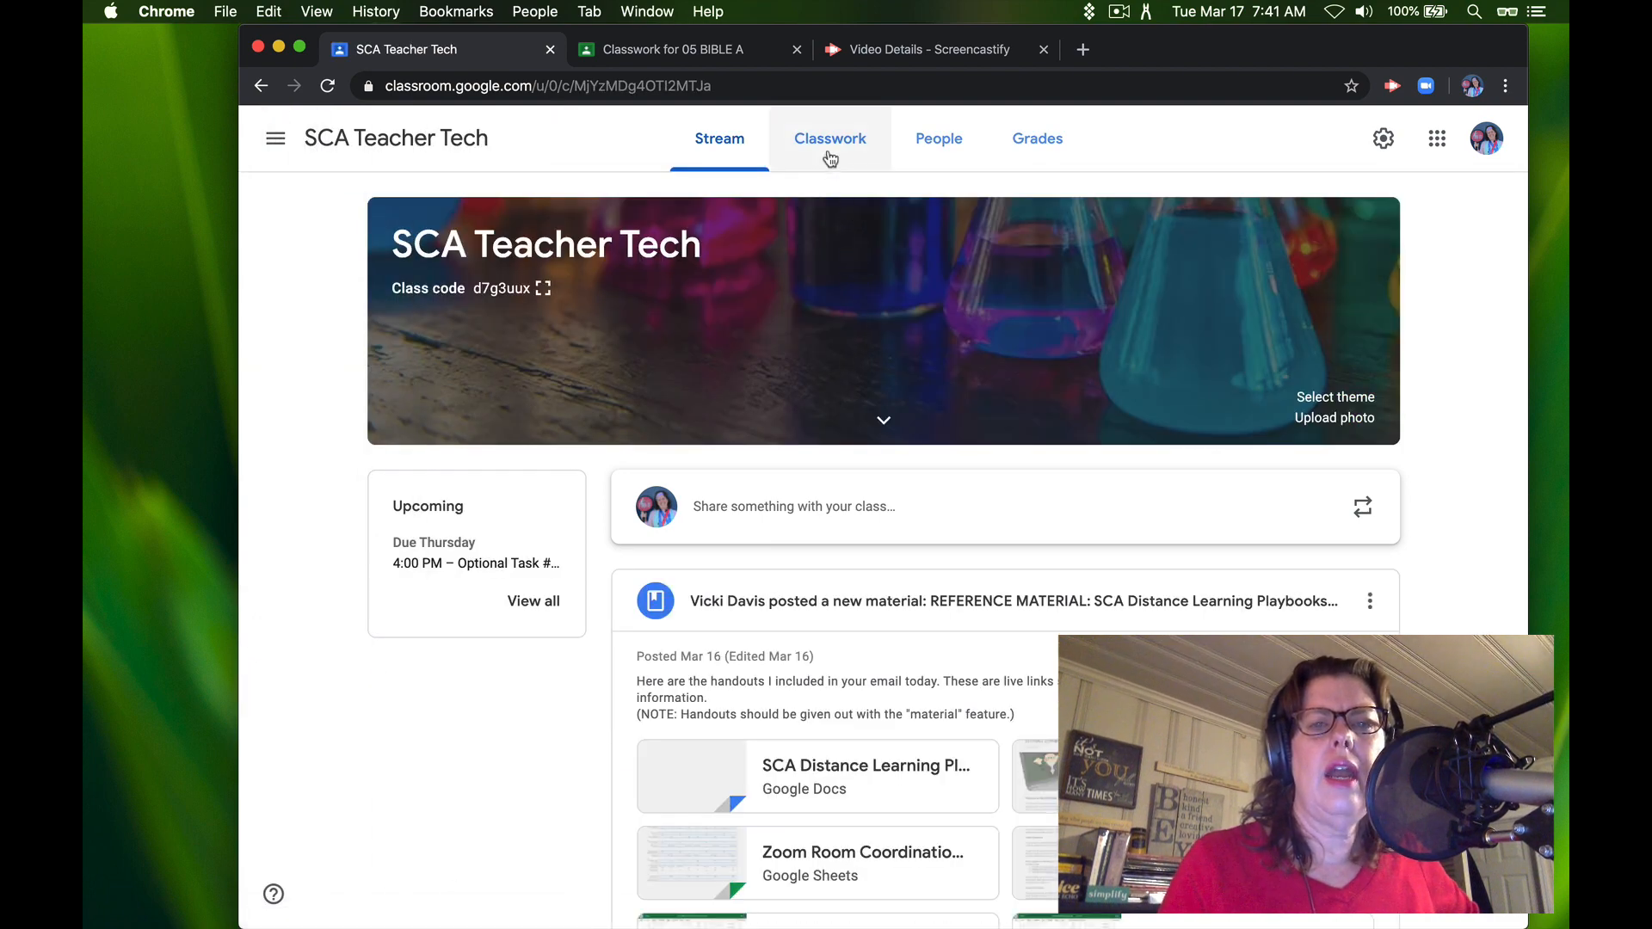
{"action": "left_click", "coordinate": [830, 138]}
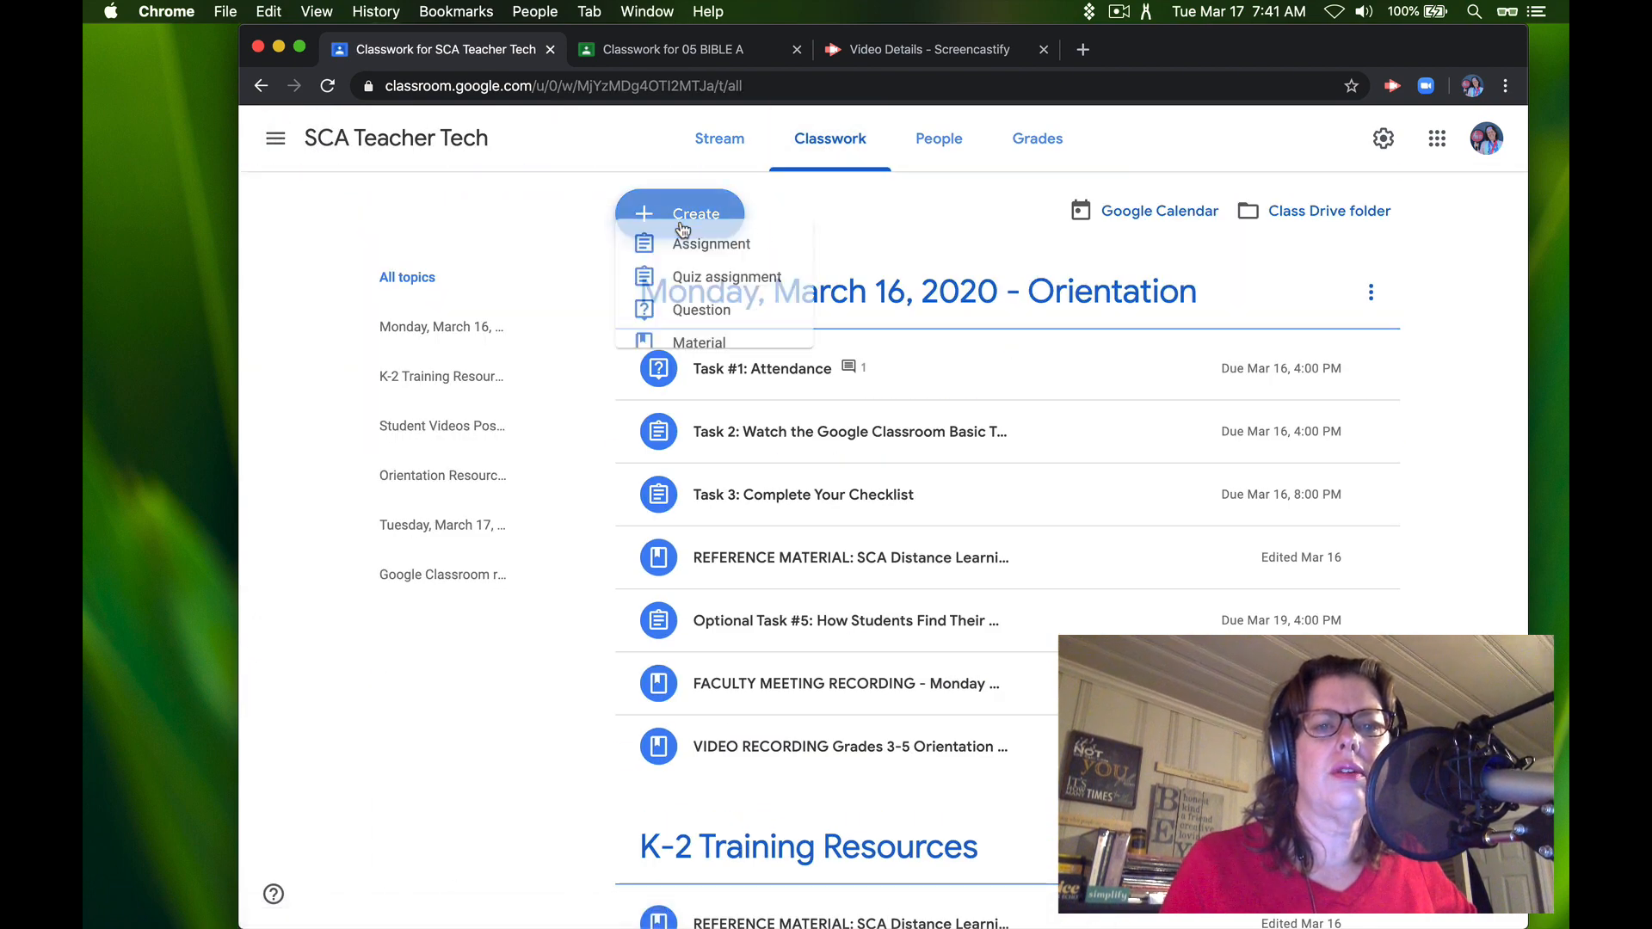
Start a material 'VIDEO - Parent Orientation' with a description, filed under Tuesday, March 17, 2020.
{"action": "left_click", "coordinate": [698, 340]}
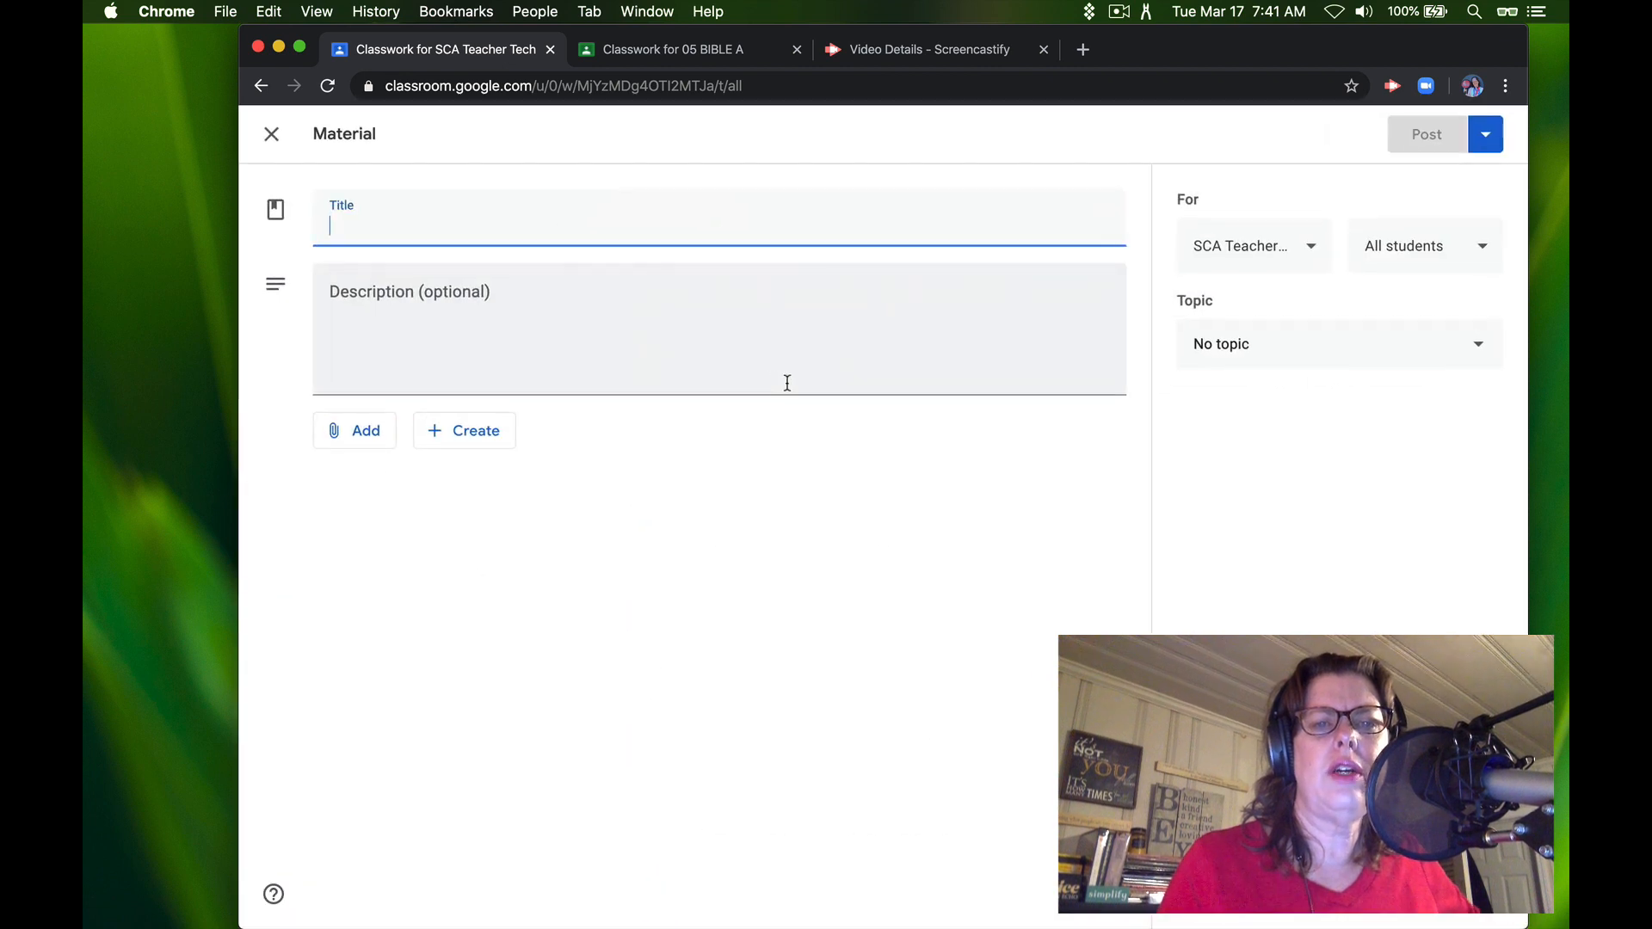
{"action": "type", "text": "VIDE"}
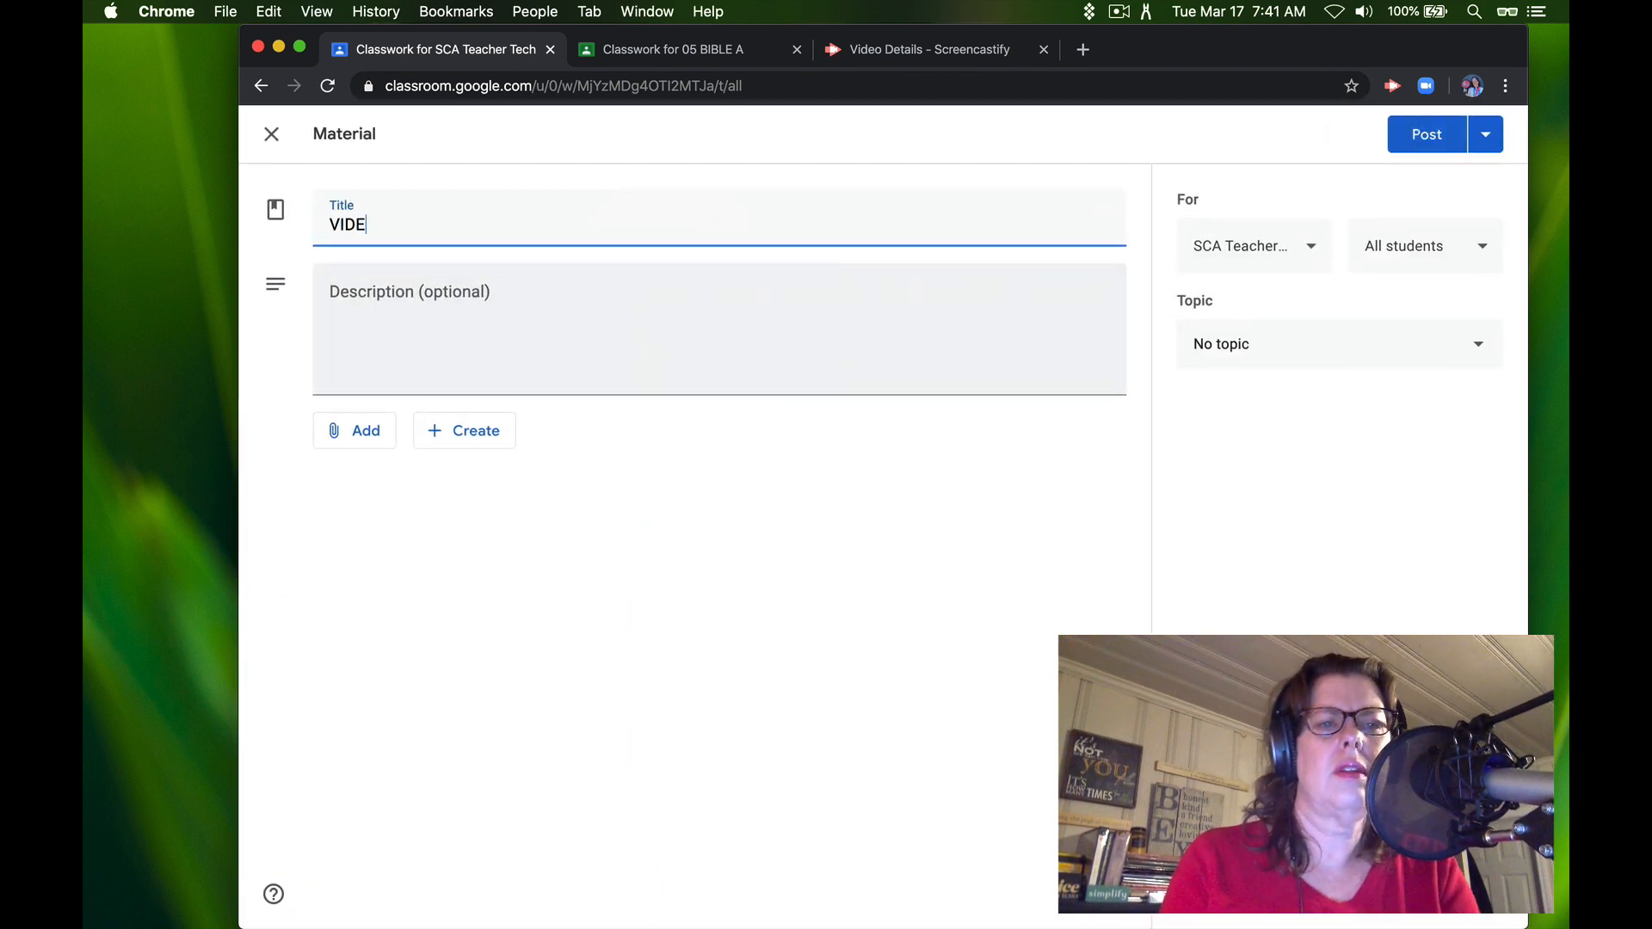
{"action": "left_click", "coordinate": [1339, 344]}
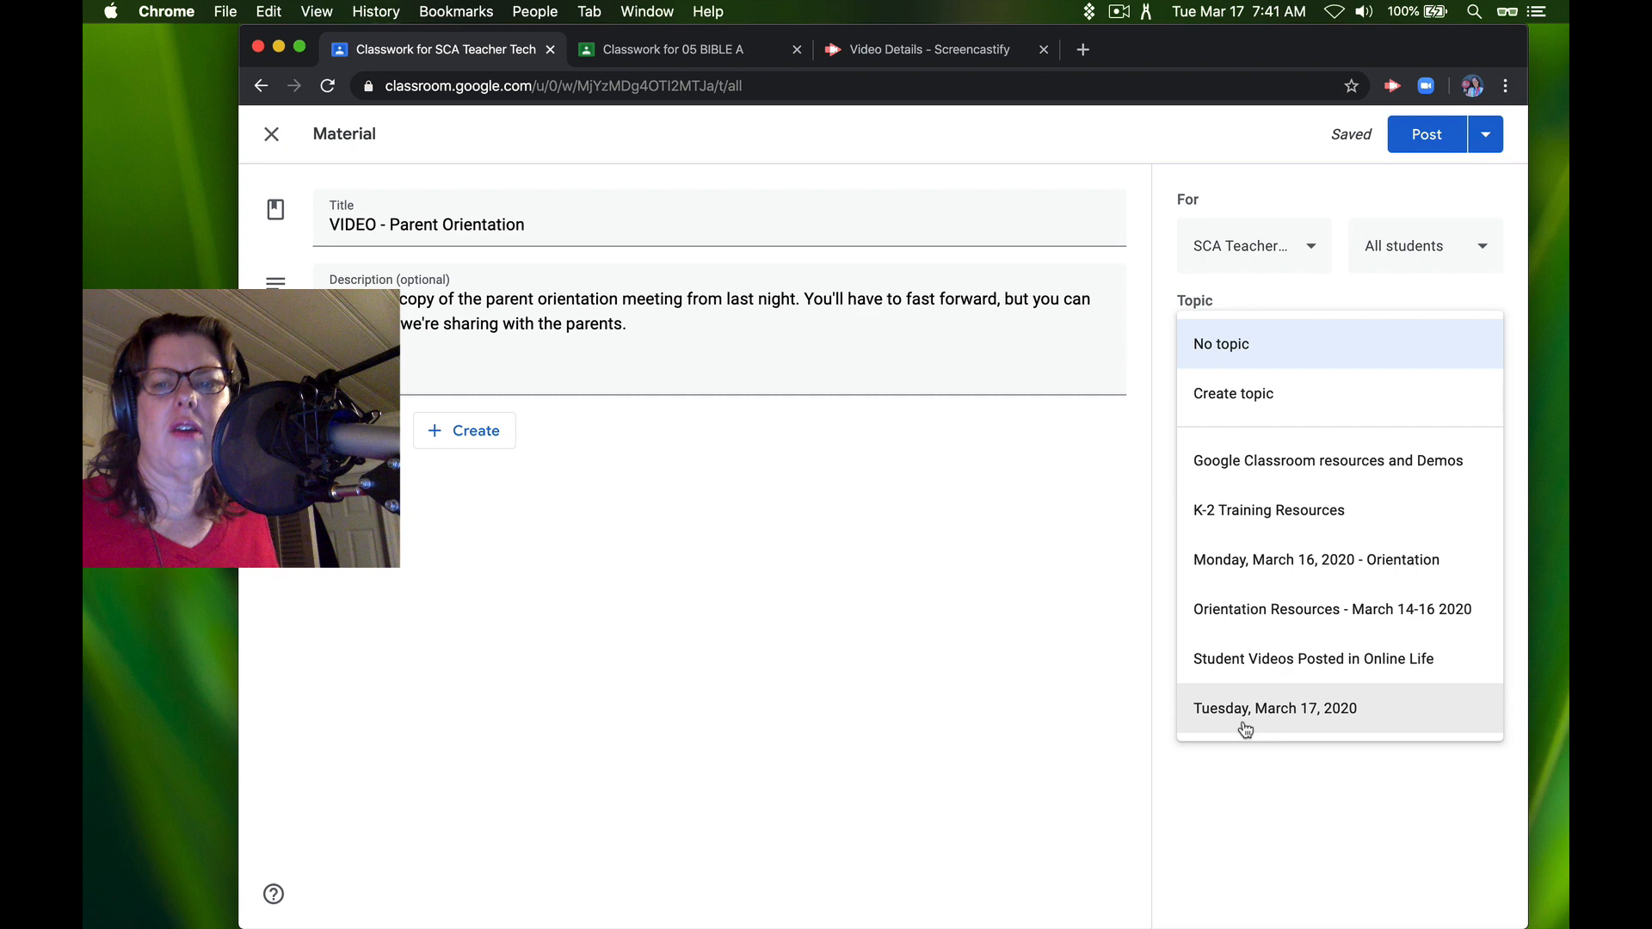
{"action": "left_click", "coordinate": [1275, 708]}
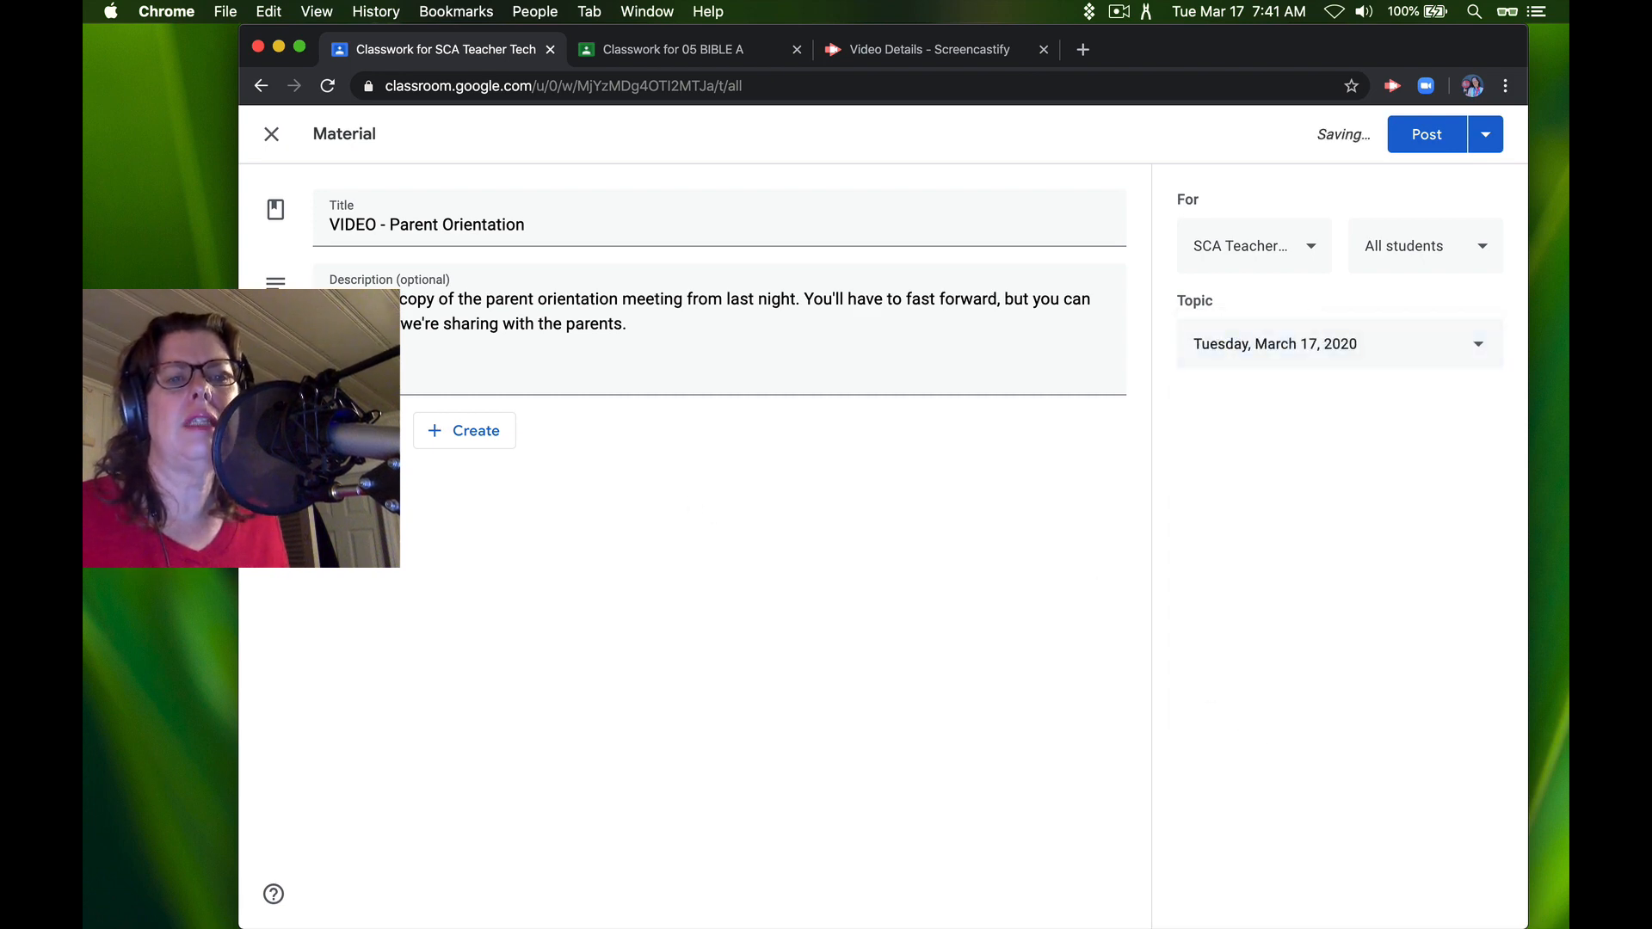
{"action": "left_click", "coordinate": [462, 430]}
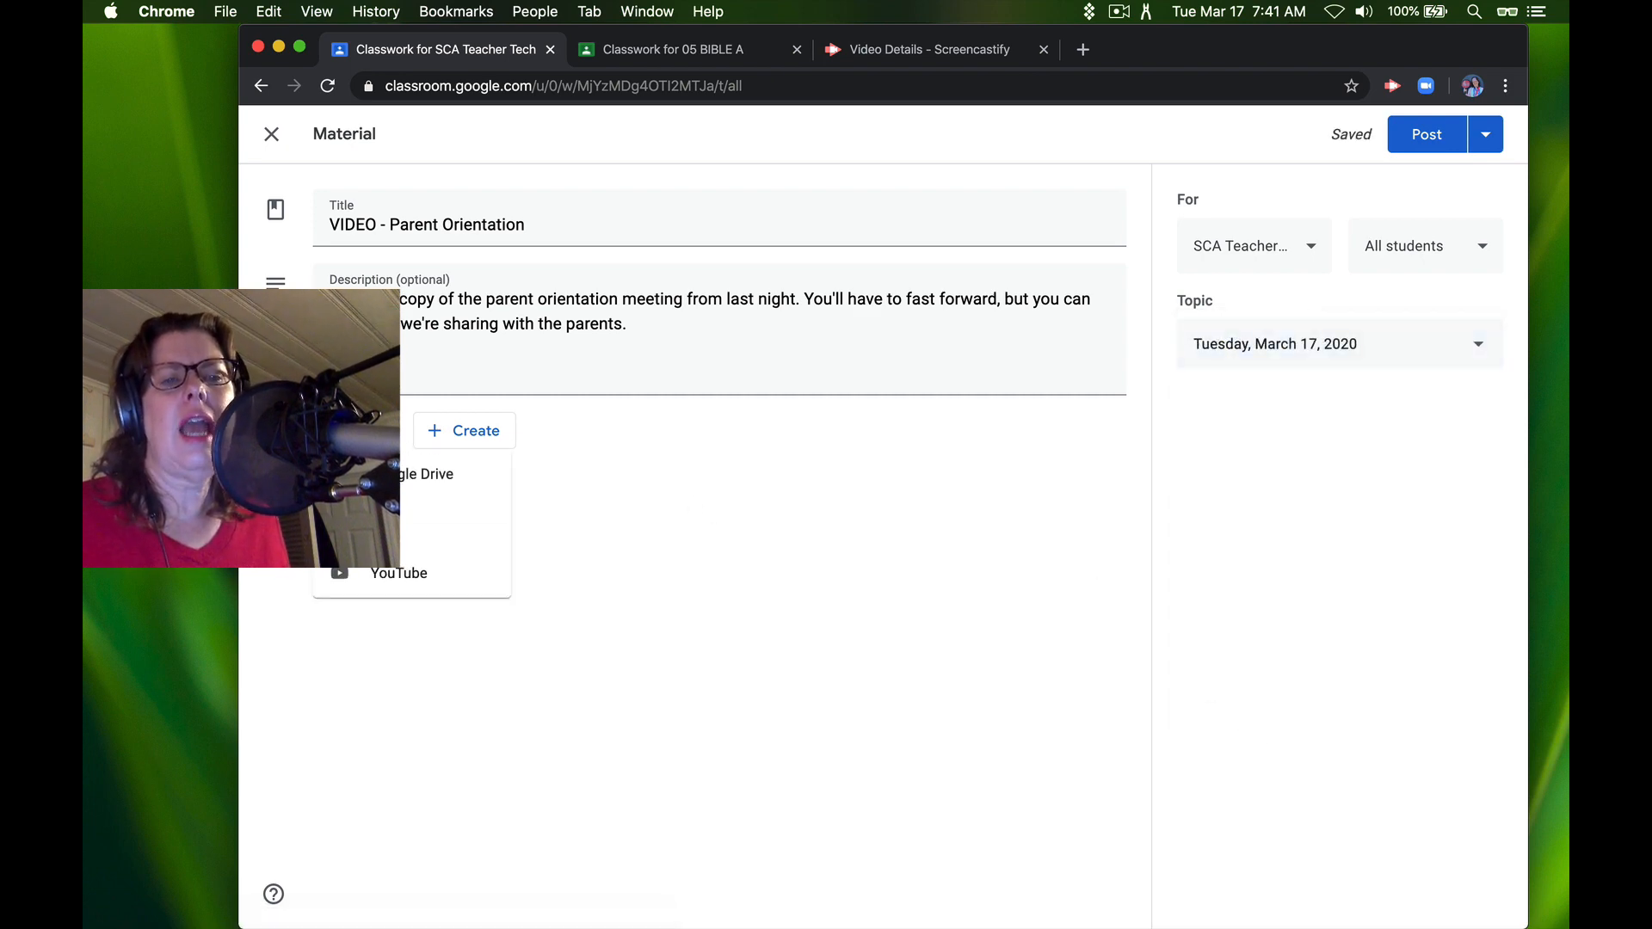
Upload the 393.95 MB .mp4 meeting recording from the computer via the Google Drive attach dialog.
{"action": "left_click", "coordinate": [428, 475]}
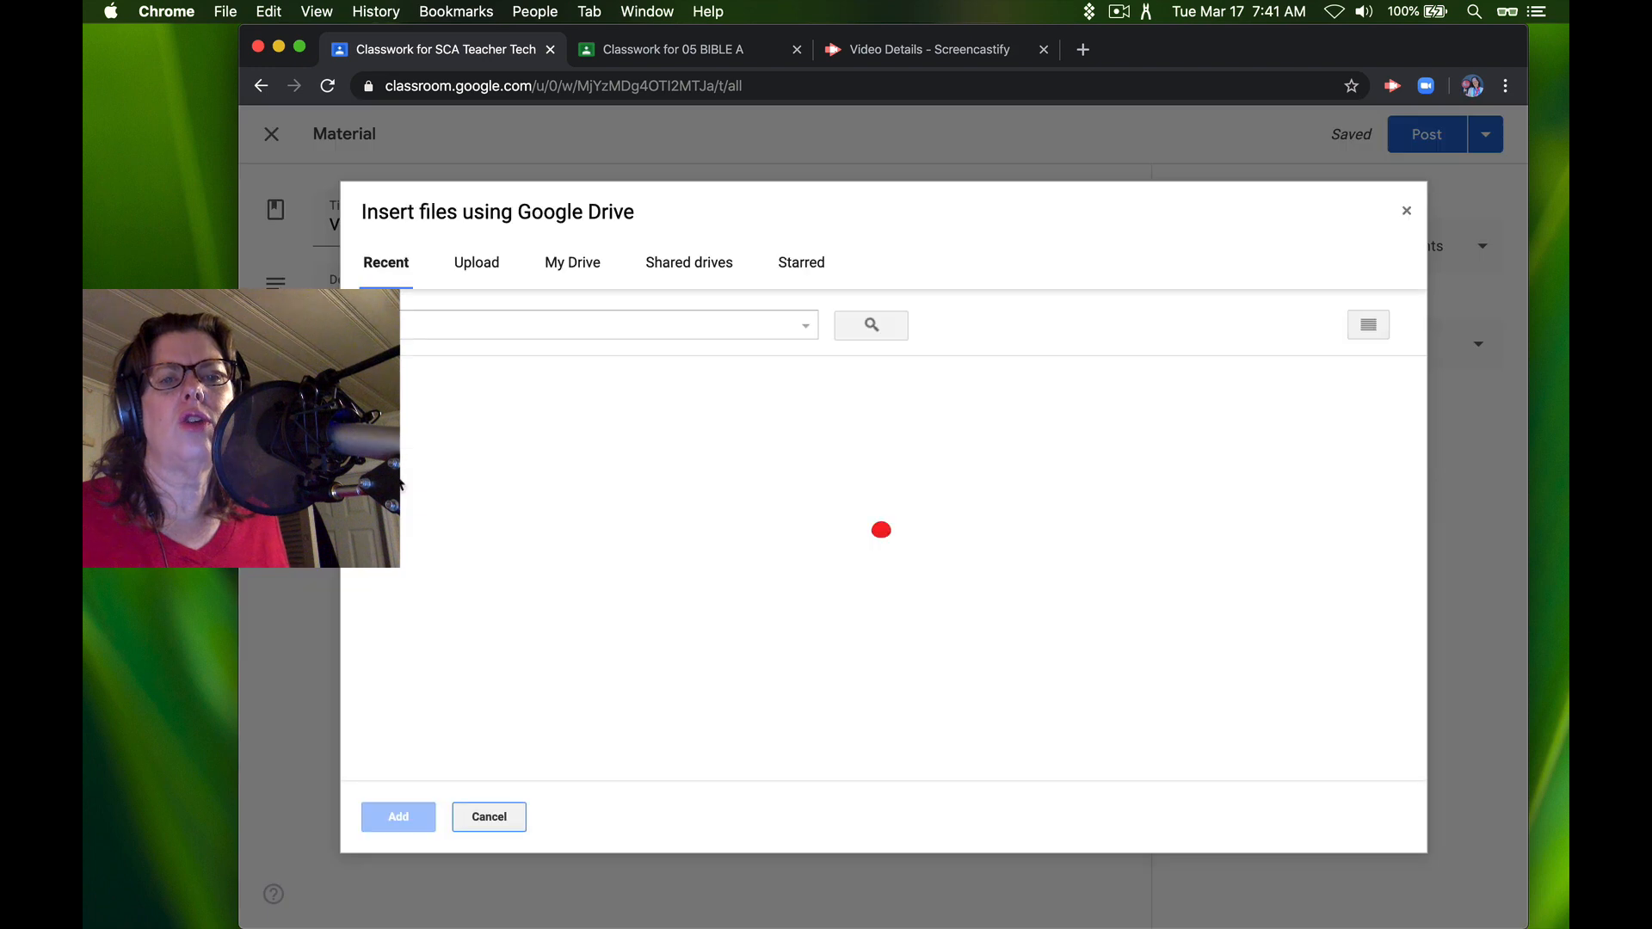
{"action": "left_click", "coordinate": [475, 261]}
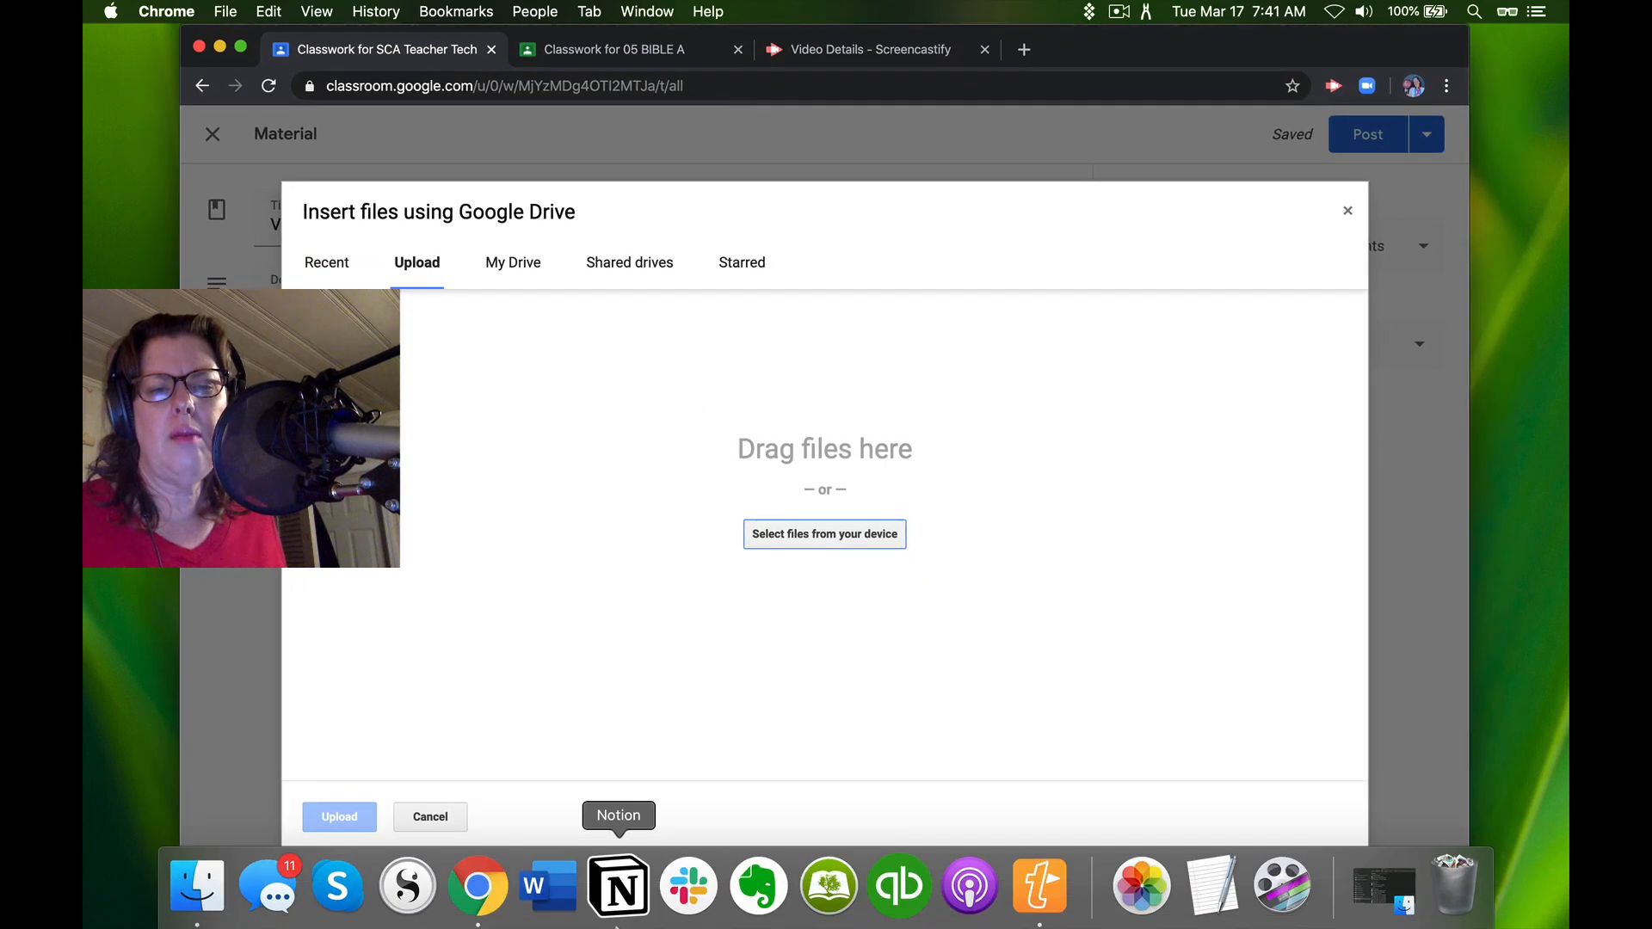
{"action": "left_click", "coordinate": [825, 533]}
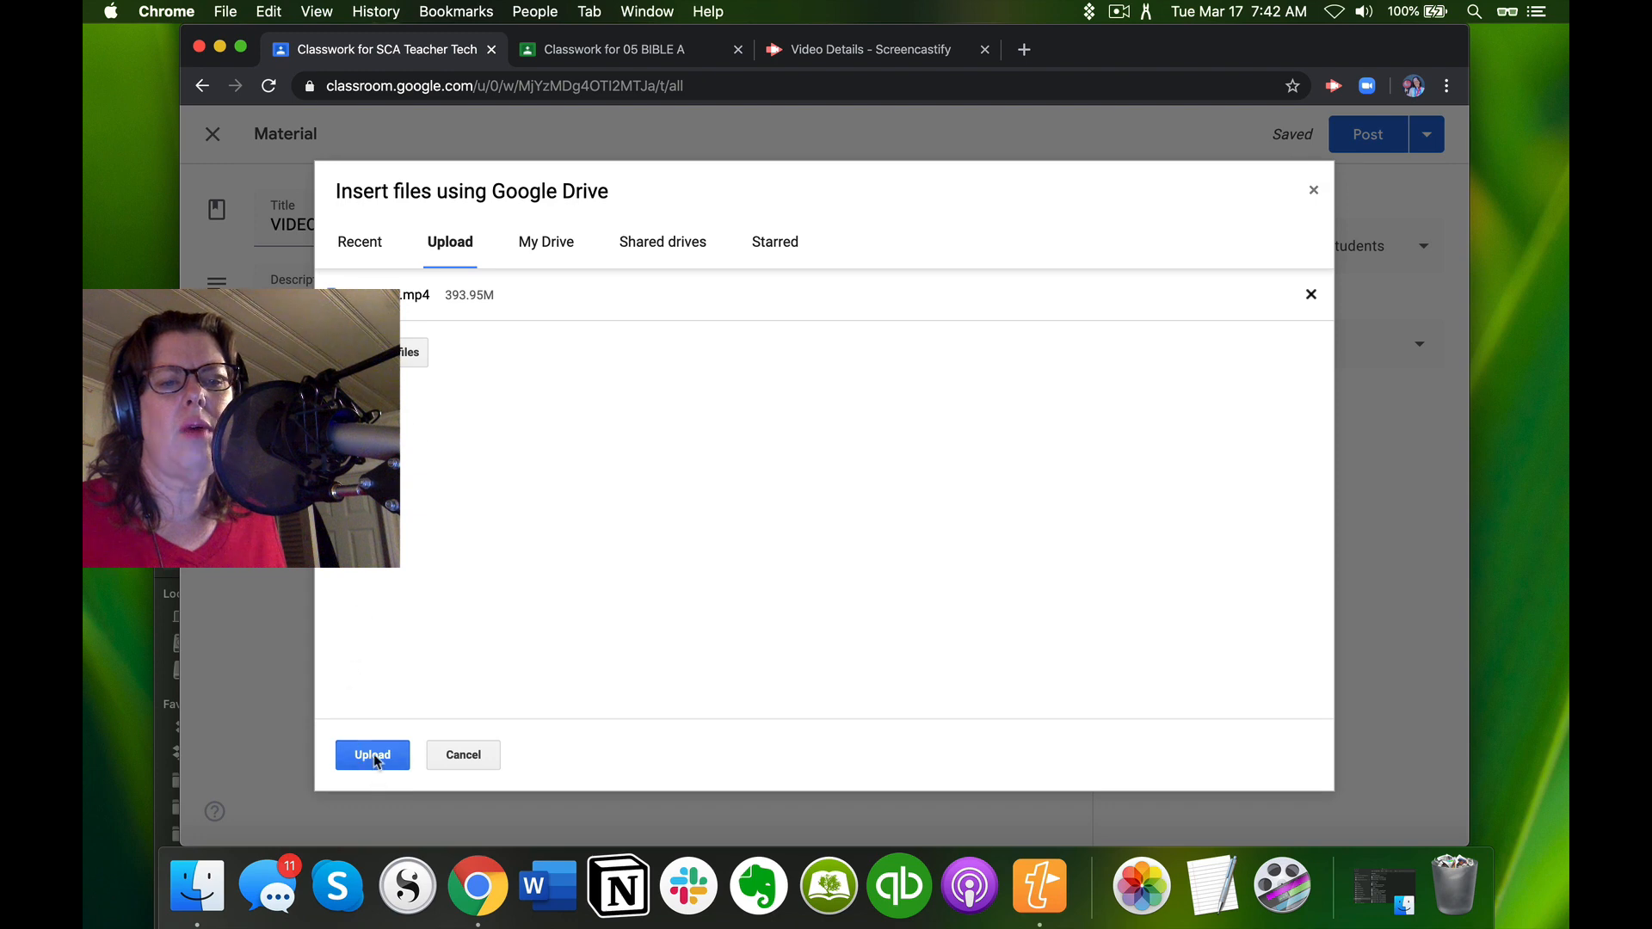
{"action": "left_click", "coordinate": [372, 754]}
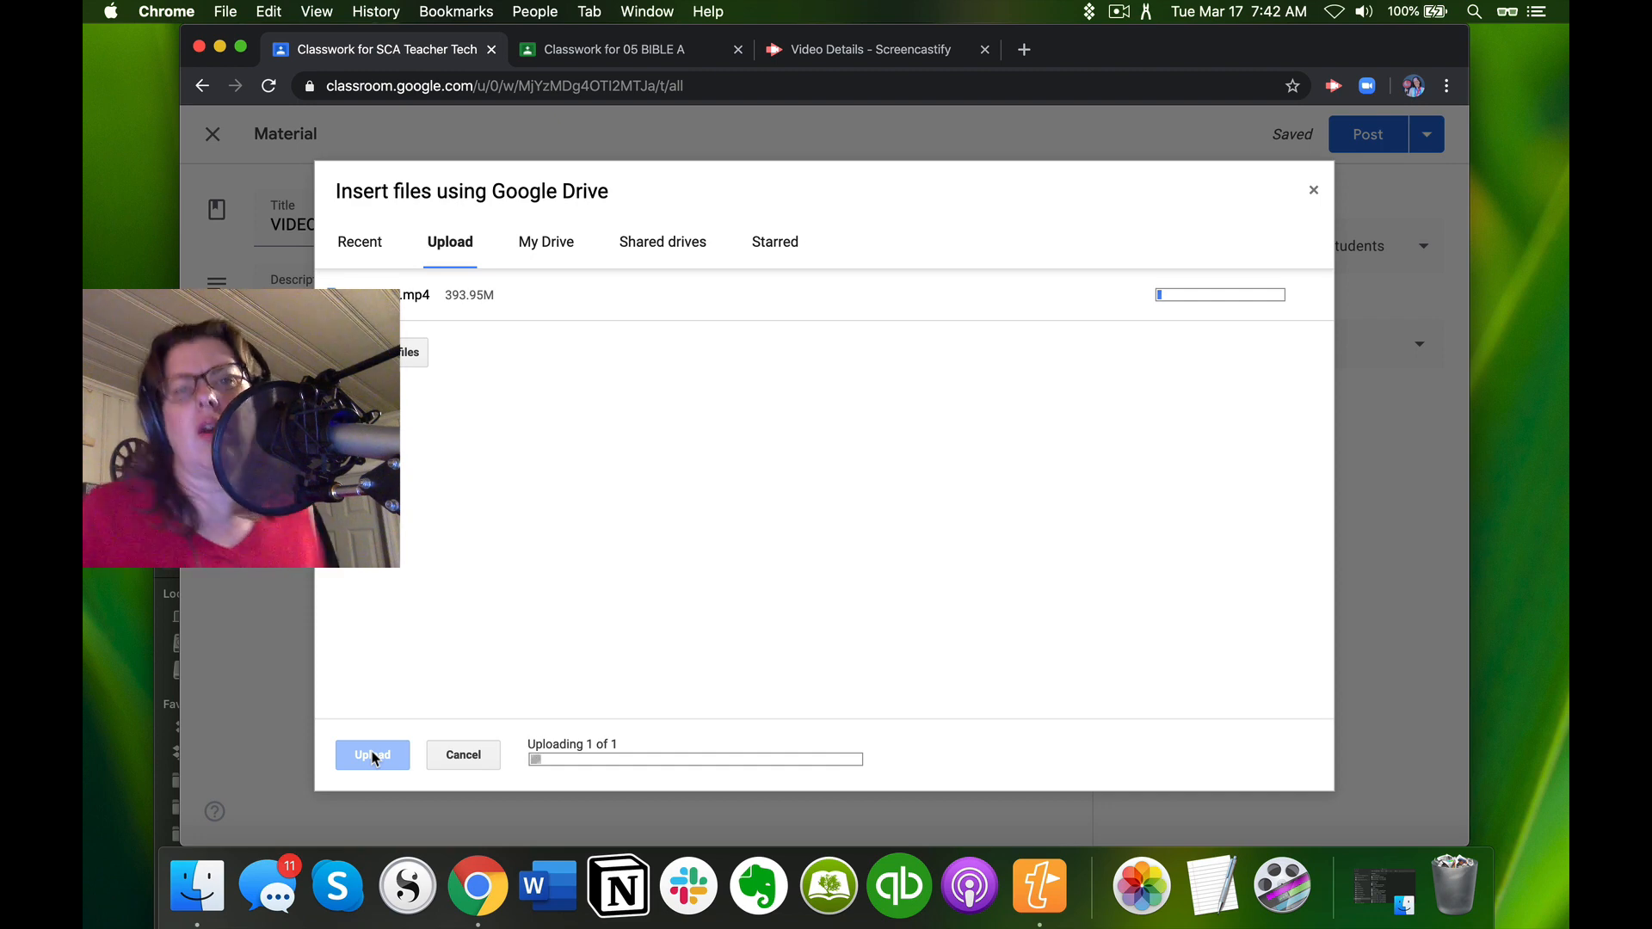
{"action": "left_click", "coordinate": [1182, 49]}
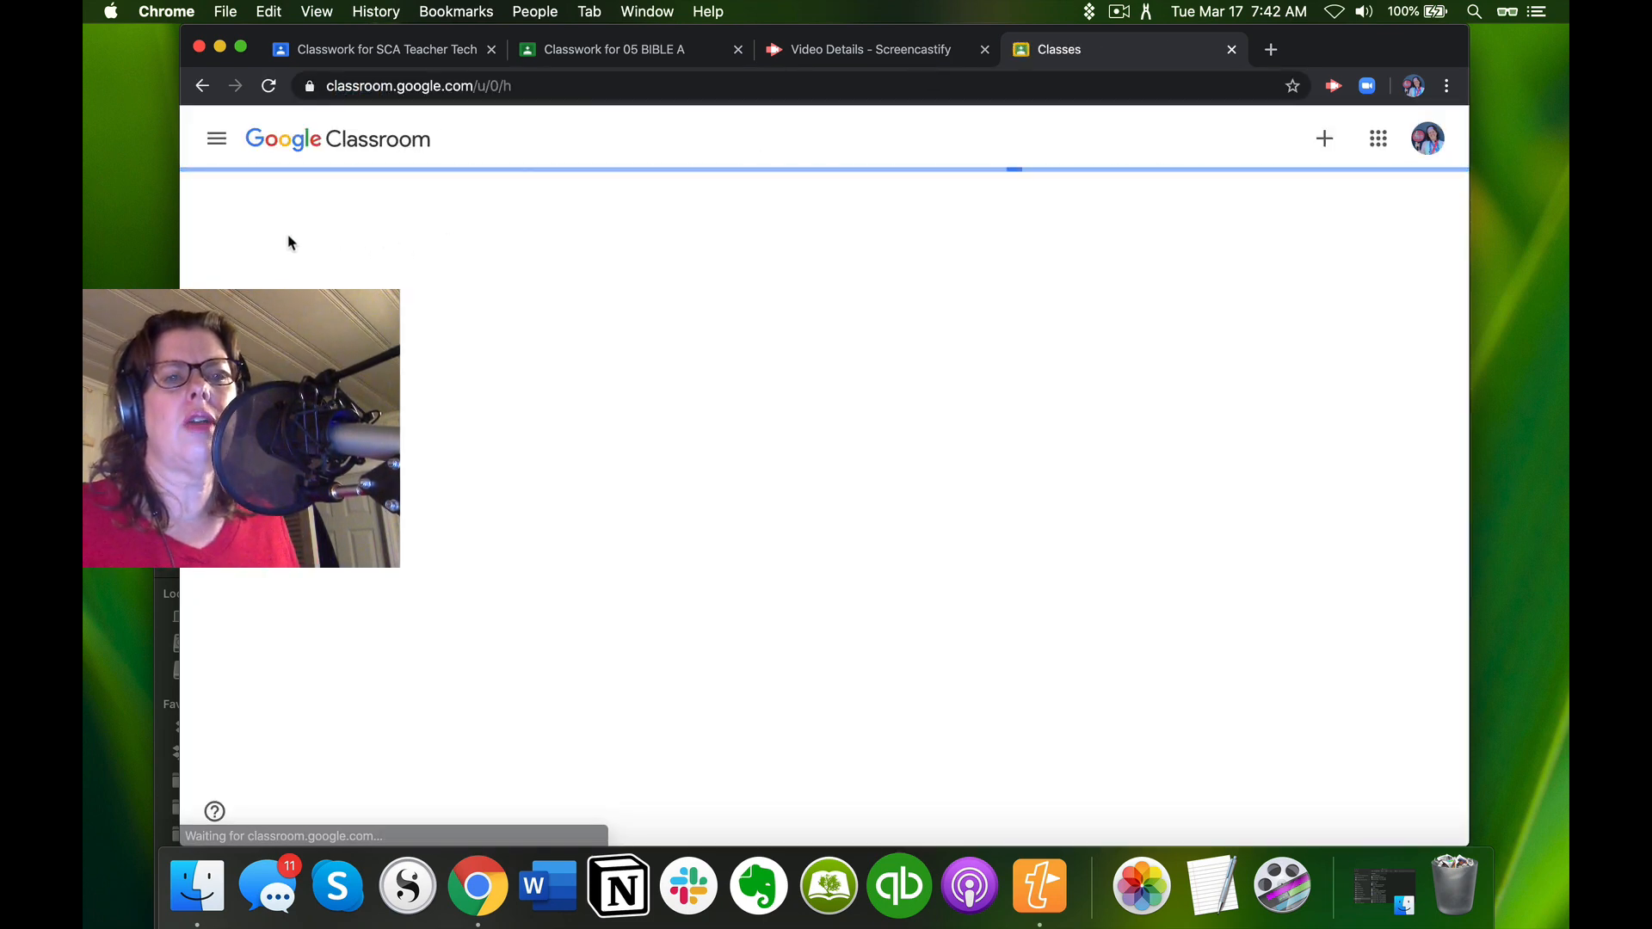
{"action": "left_click", "coordinate": [217, 138]}
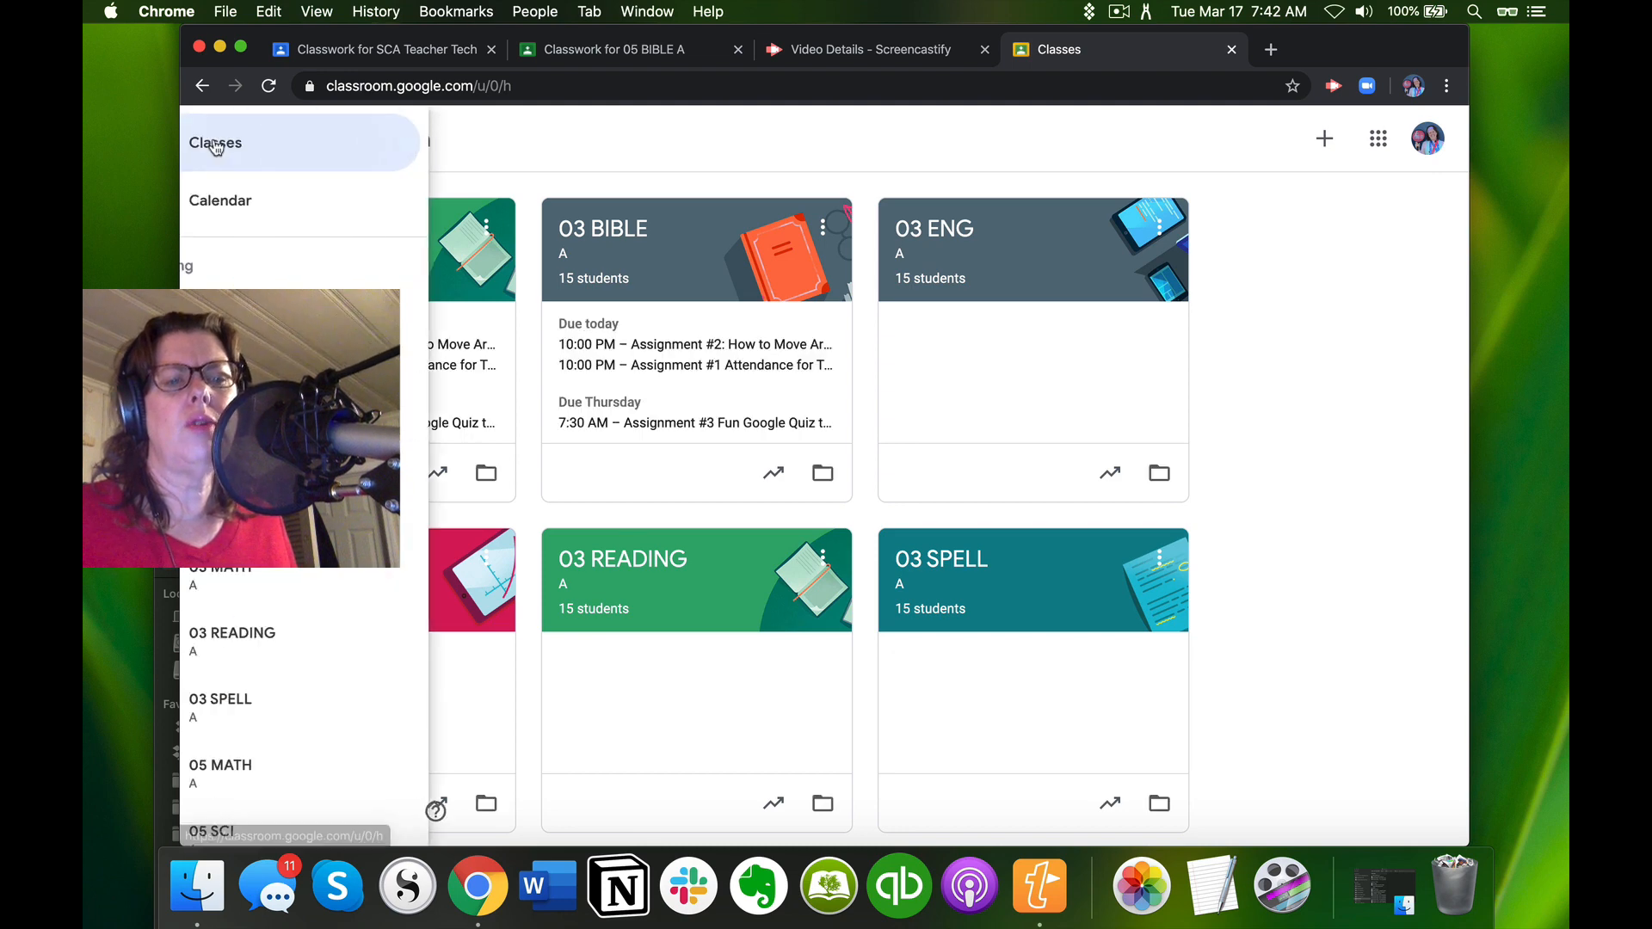
{"action": "scroll", "scroll_direction": "down", "scroll_amount": 3}
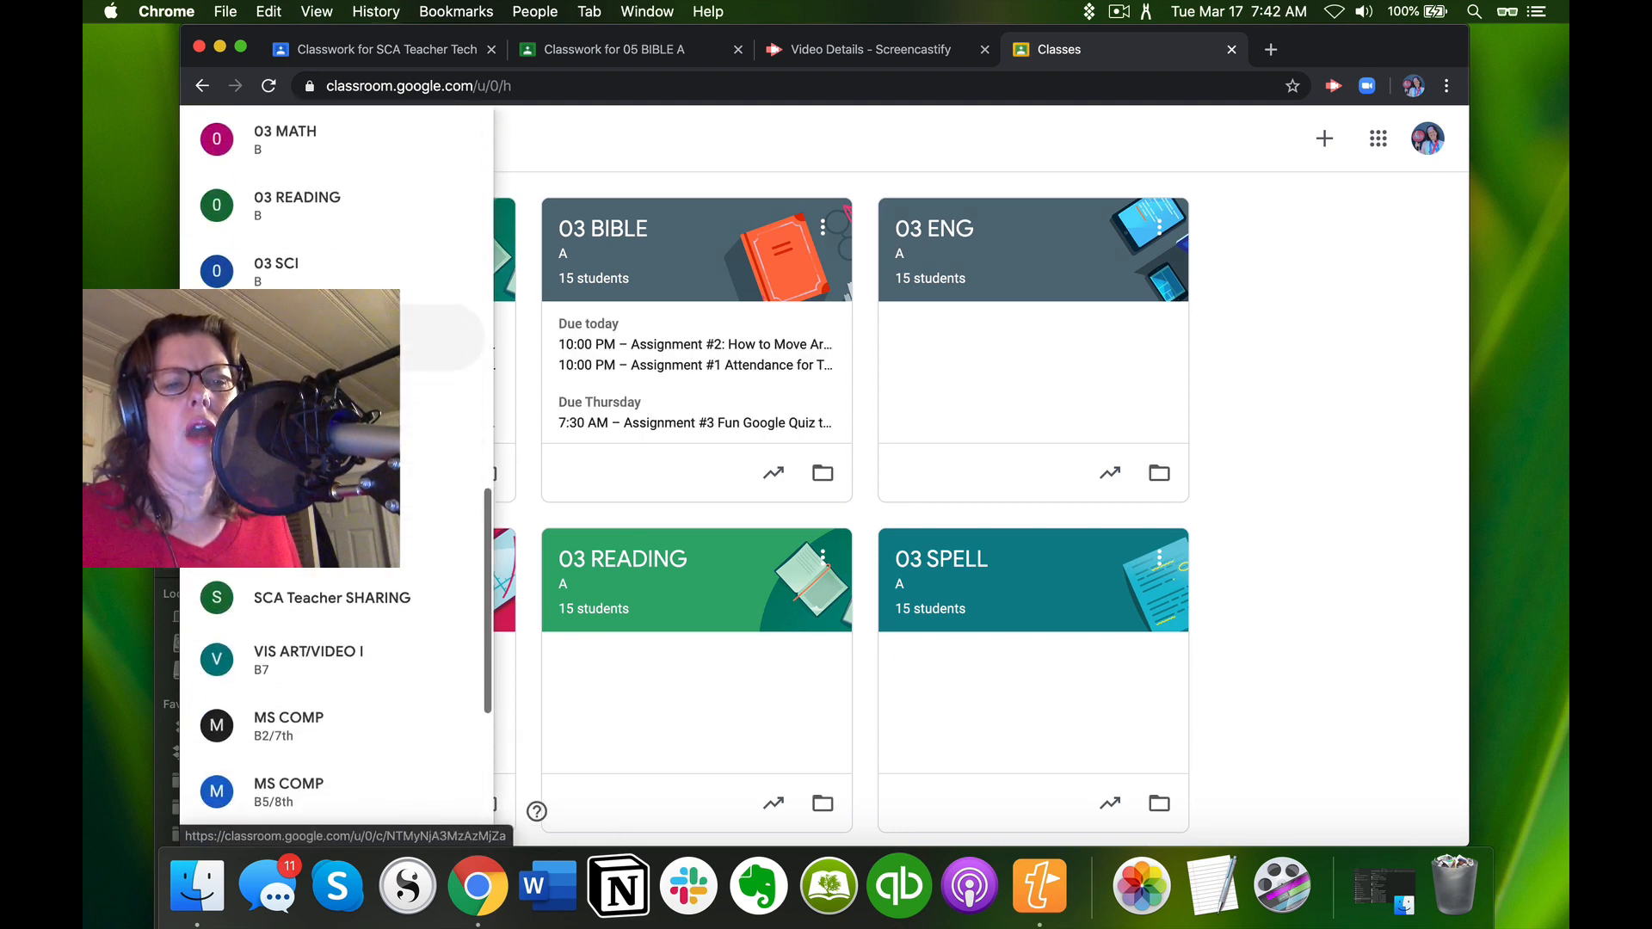
{"action": "scroll", "scroll_direction": "down", "scroll_amount": 3}
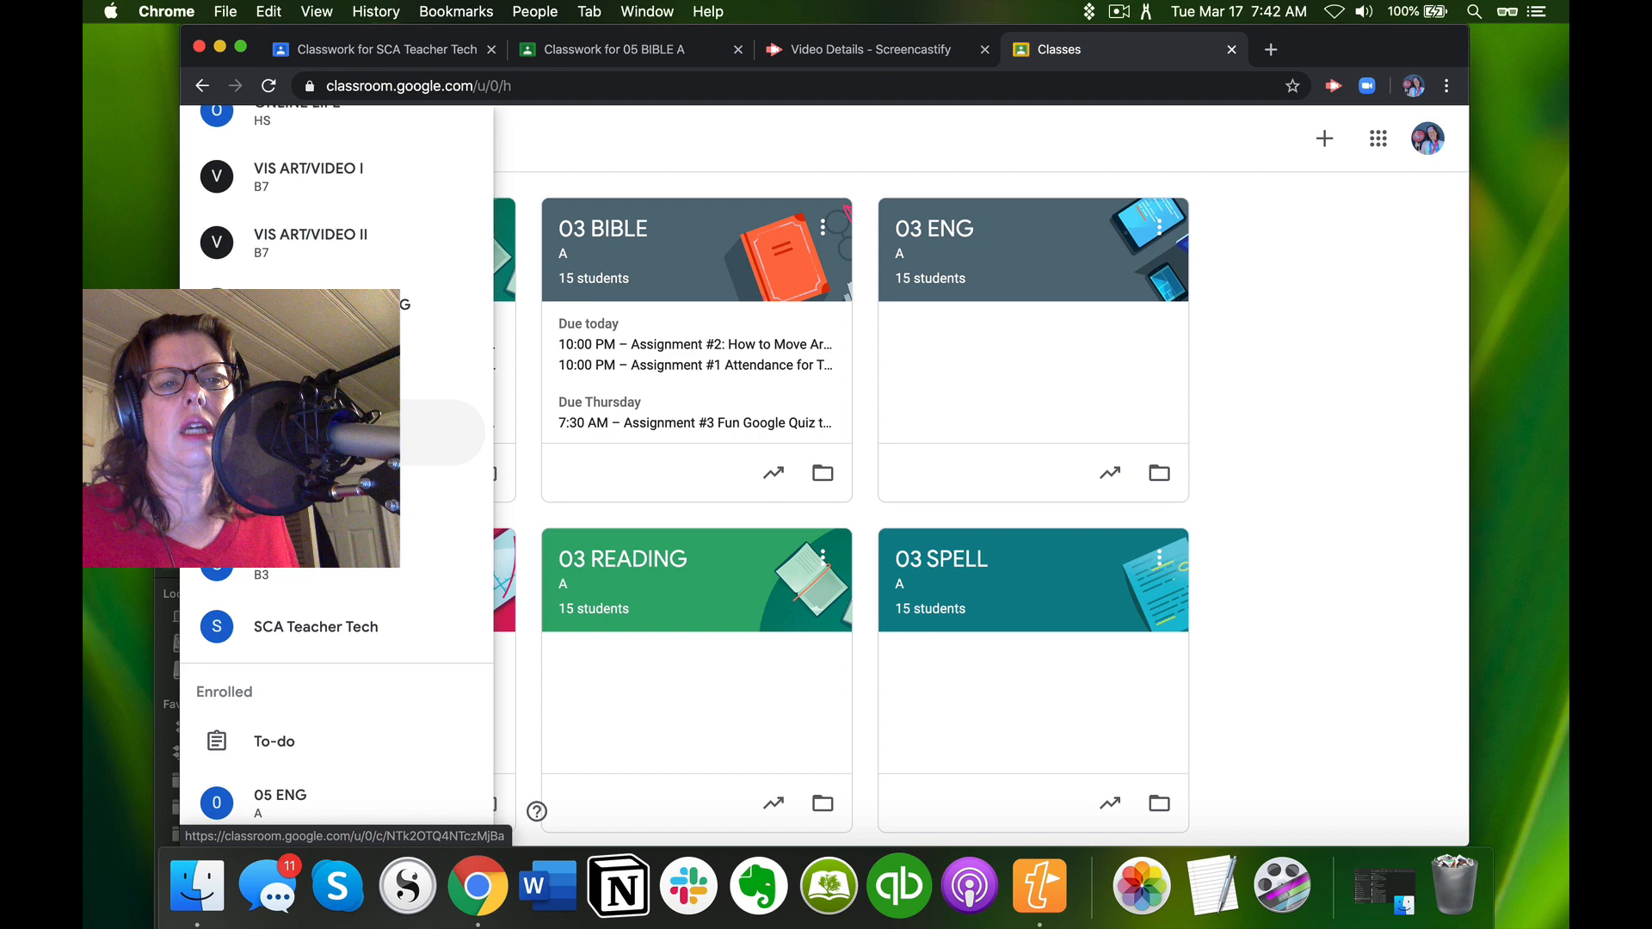
{"action": "scroll", "scroll_direction": "up", "scroll_amount": 3}
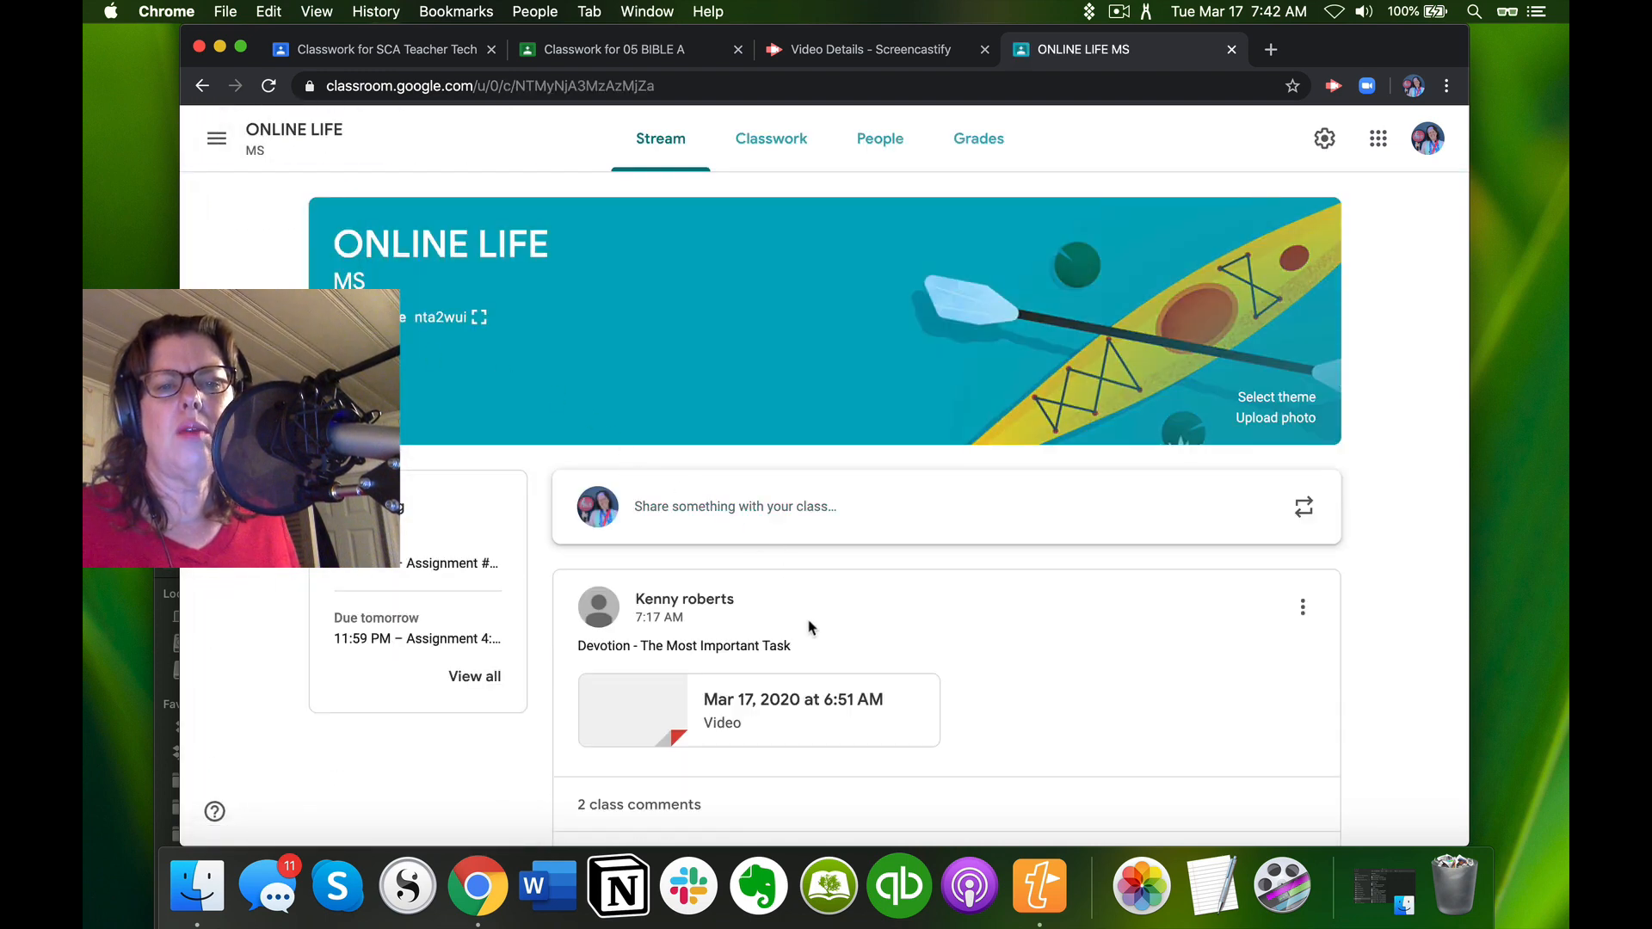
{"action": "scroll", "scroll_direction": "down", "scroll_amount": 3}
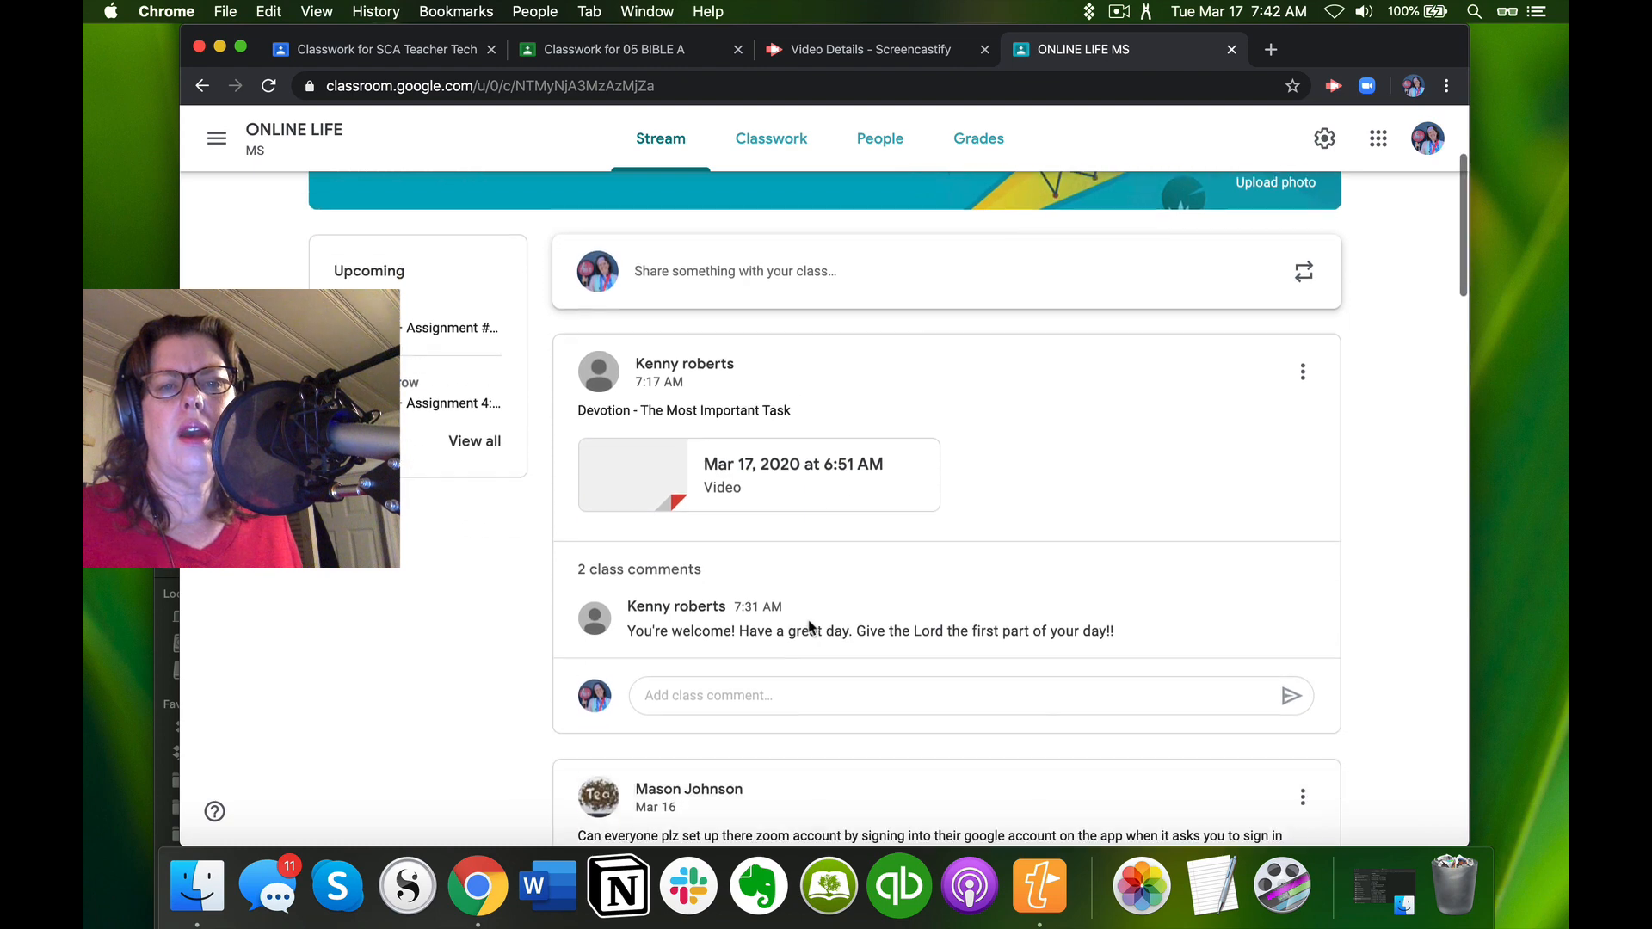
{"action": "scroll", "scroll_direction": "up", "scroll_amount": 3}
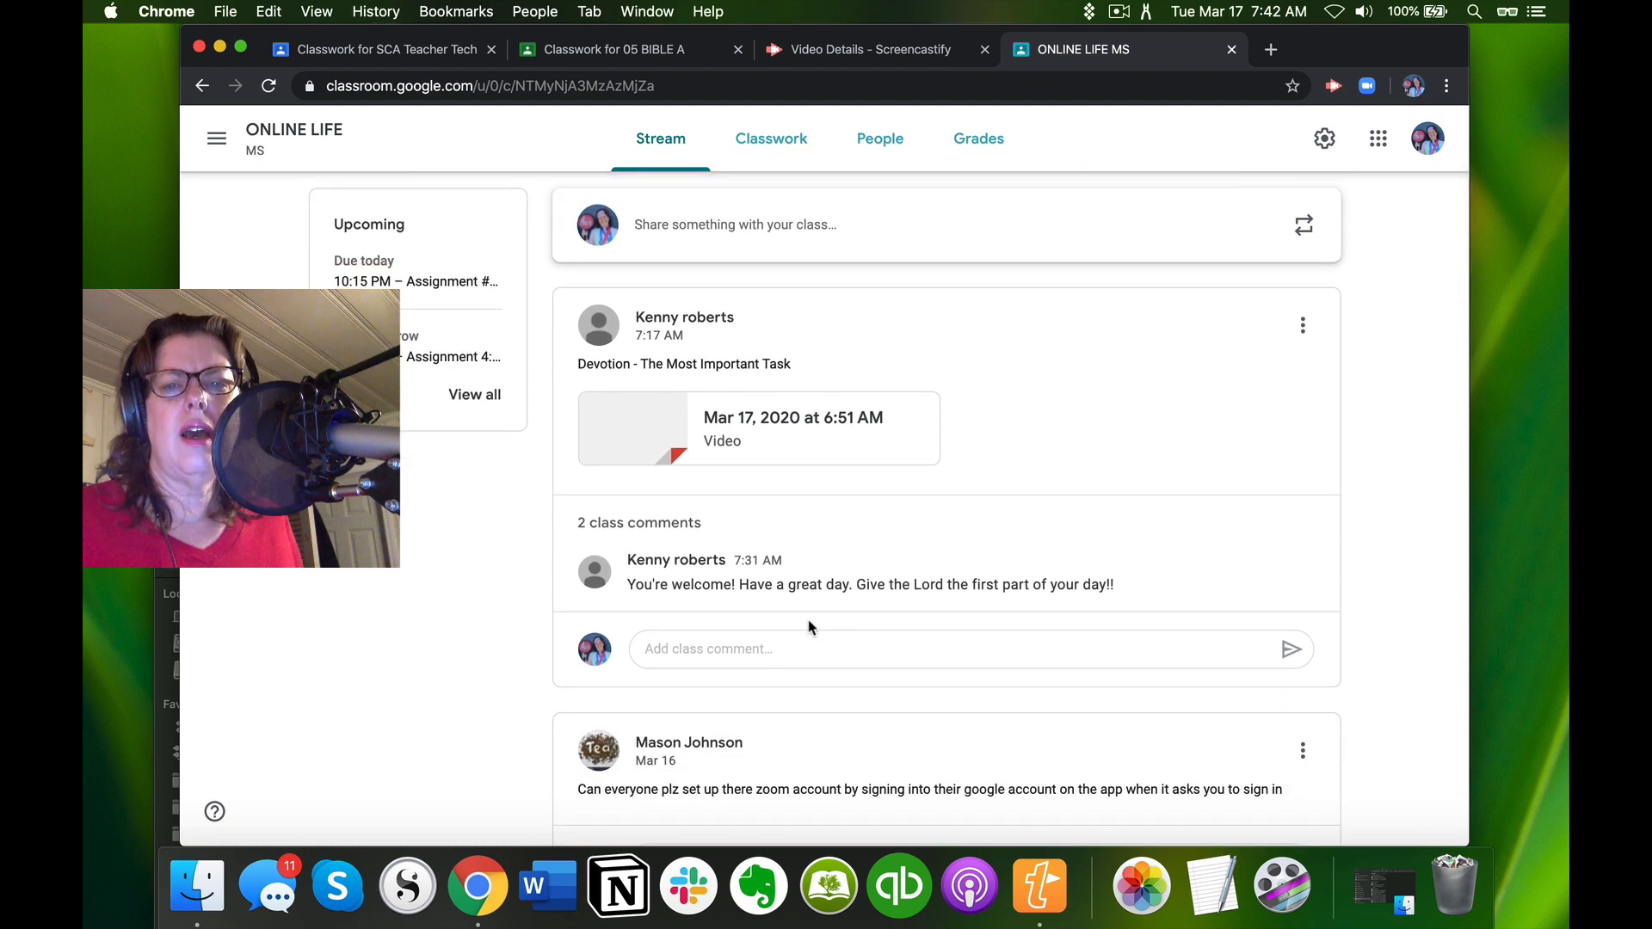
{"action": "scroll", "scroll_direction": "down", "scroll_amount": 3}
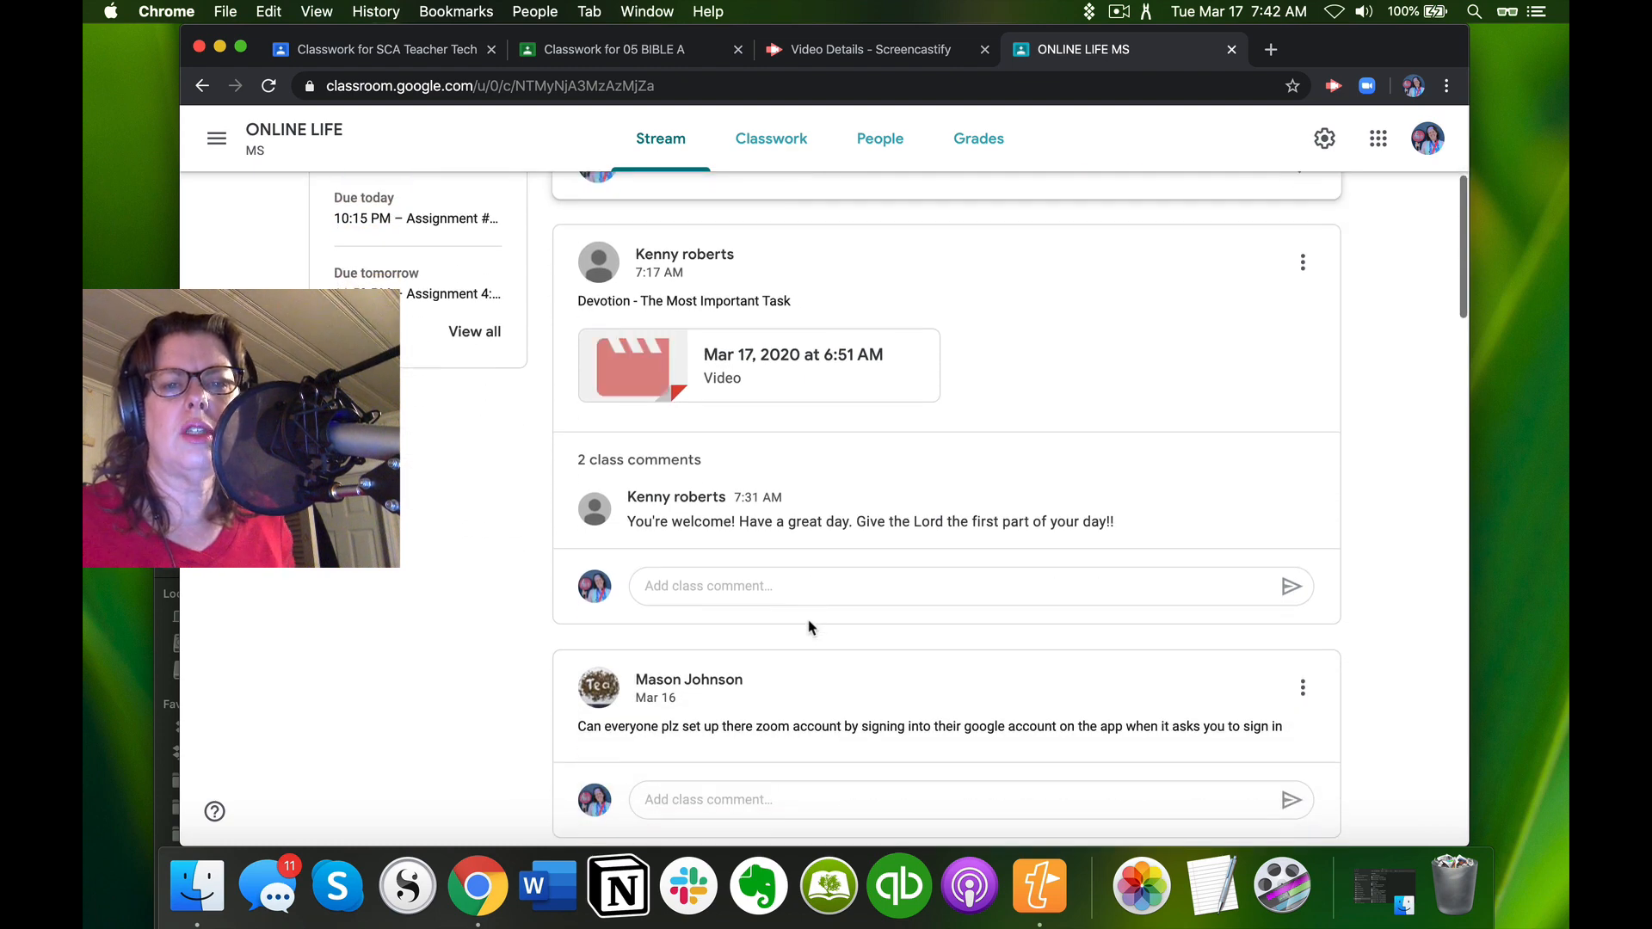
{"action": "scroll", "scroll_direction": "down", "scroll_amount": 3}
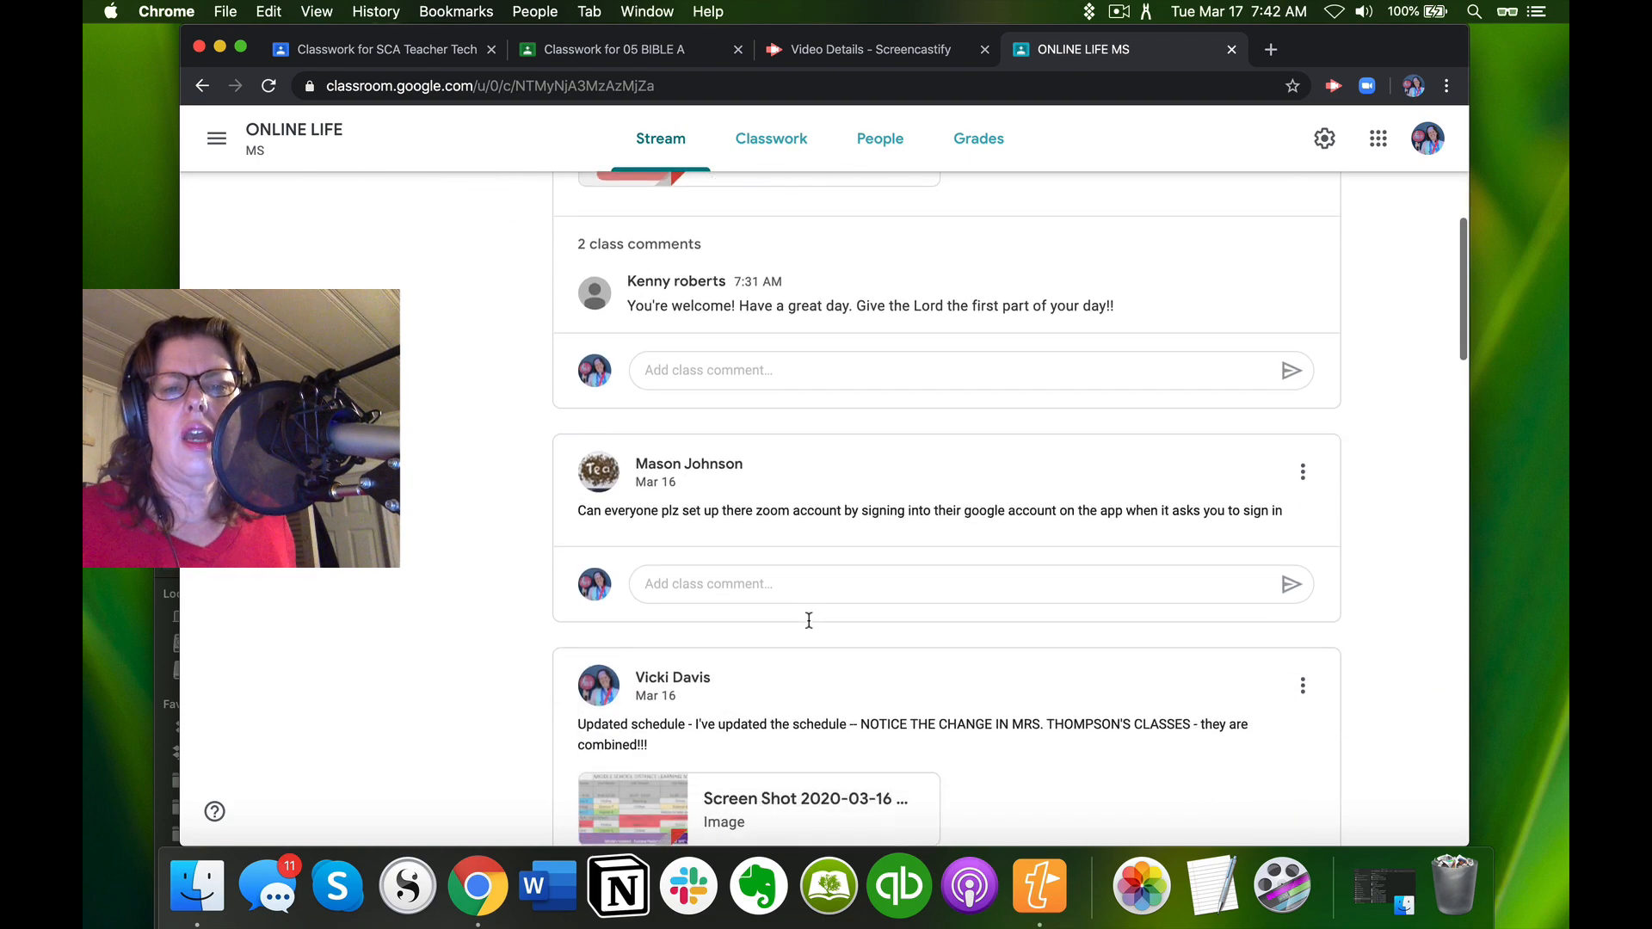
From the ONLINE LIFE classwork list, copy the link to the RECORDING: Online Session material.
{"action": "left_click", "coordinate": [771, 137]}
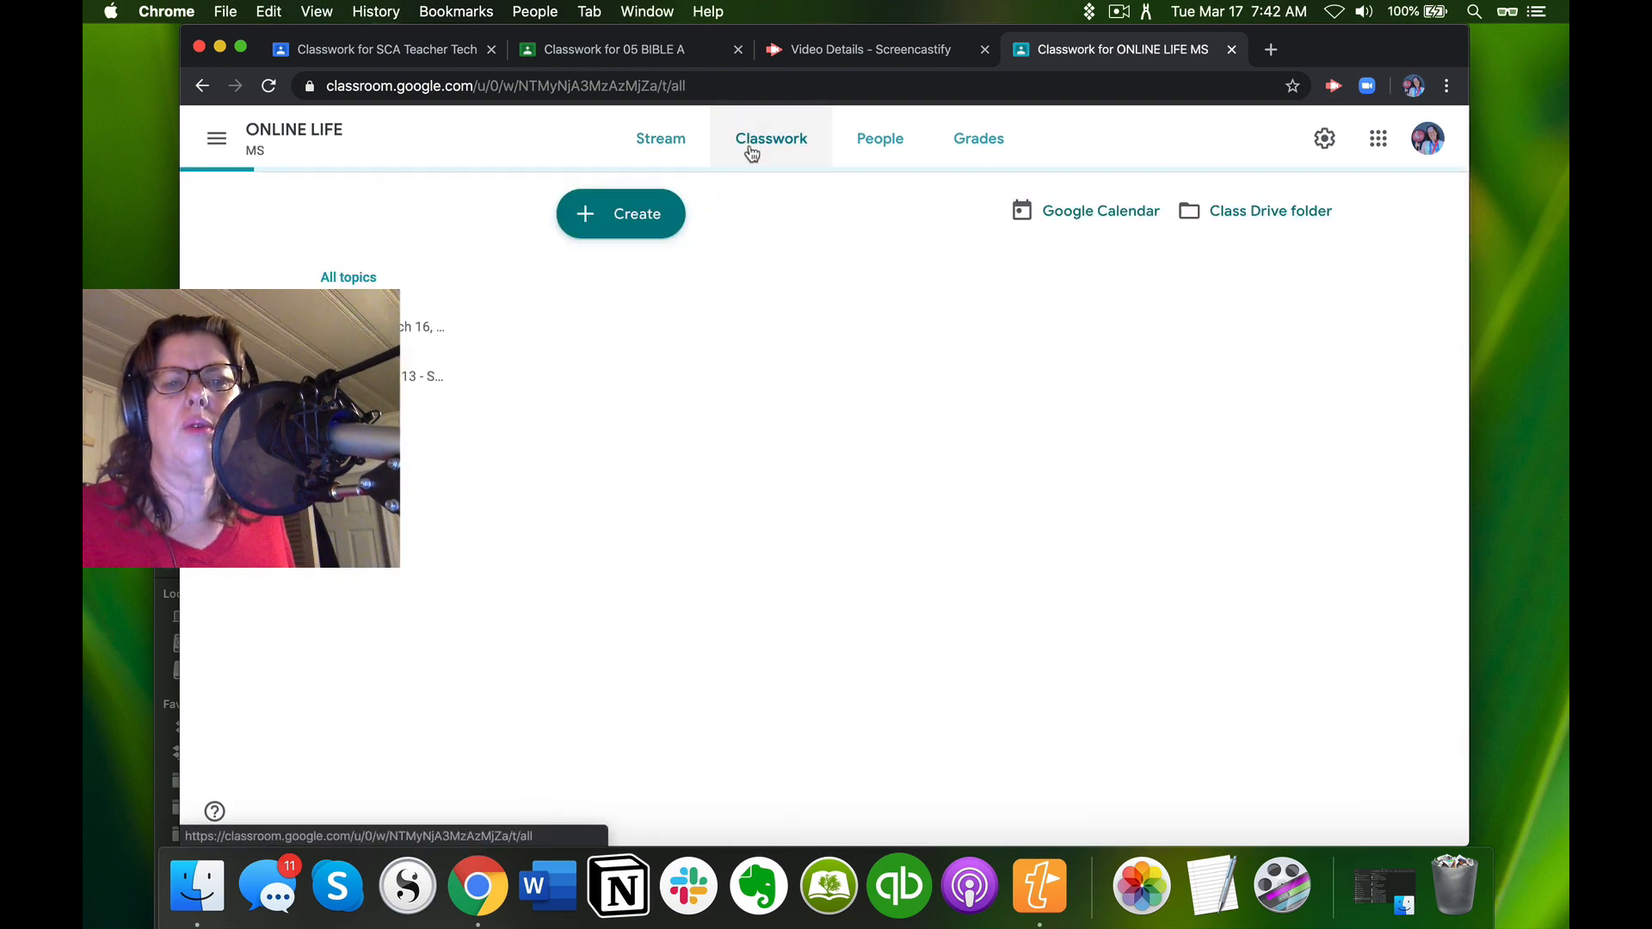
{"action": "left_click", "coordinate": [771, 138]}
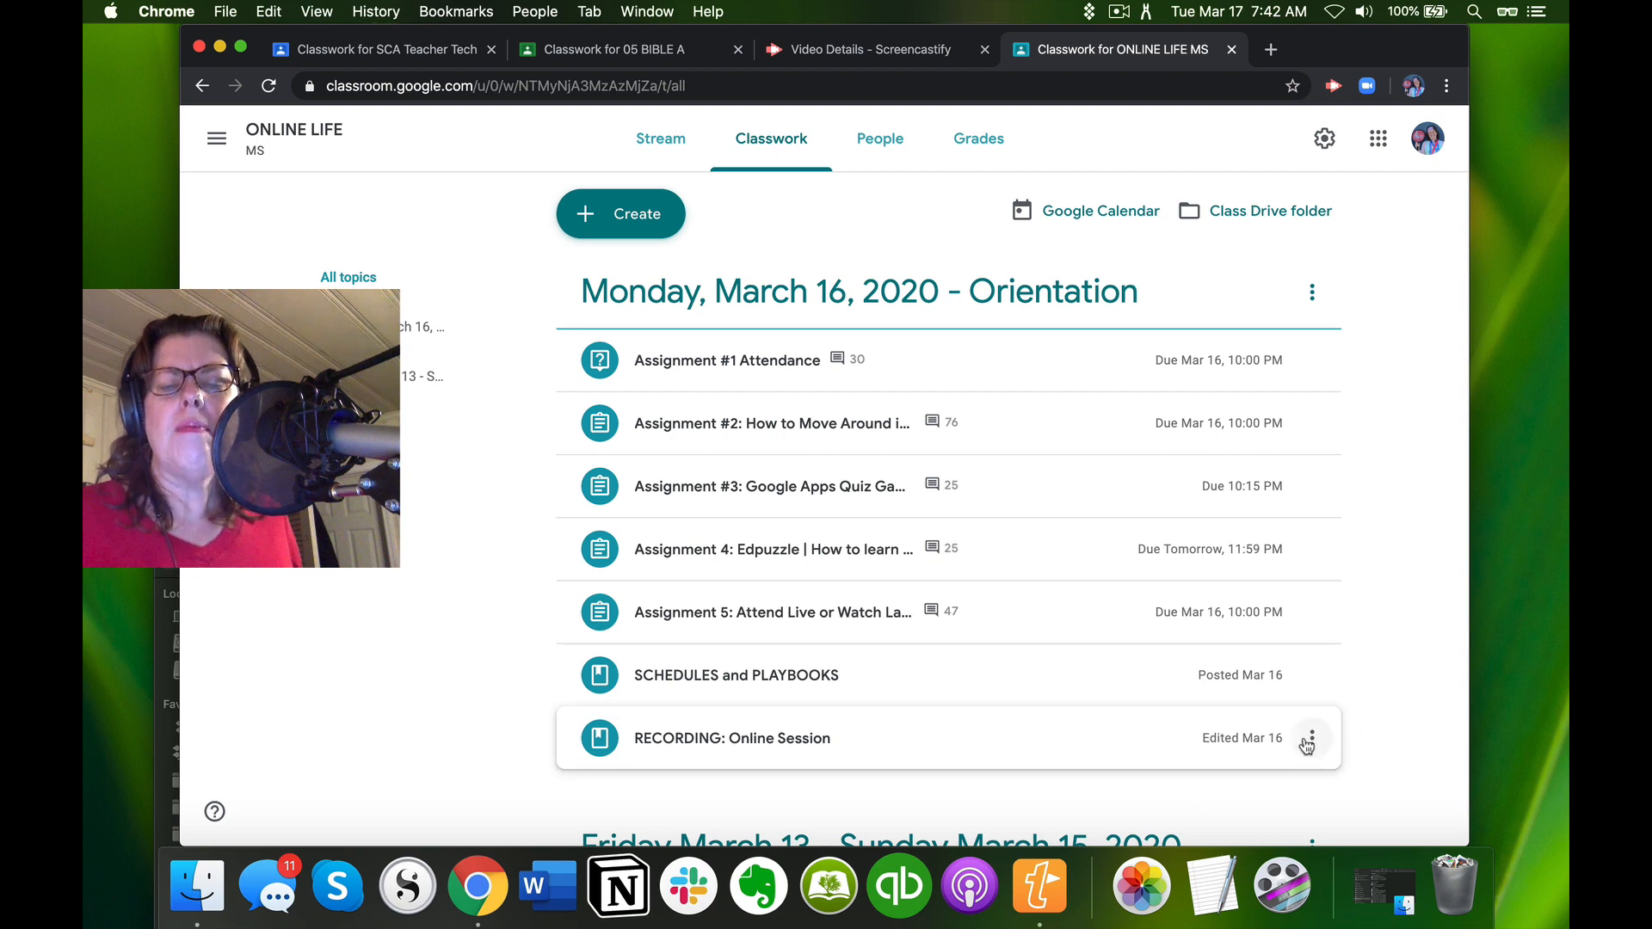
{"action": "left_click", "coordinate": [732, 738]}
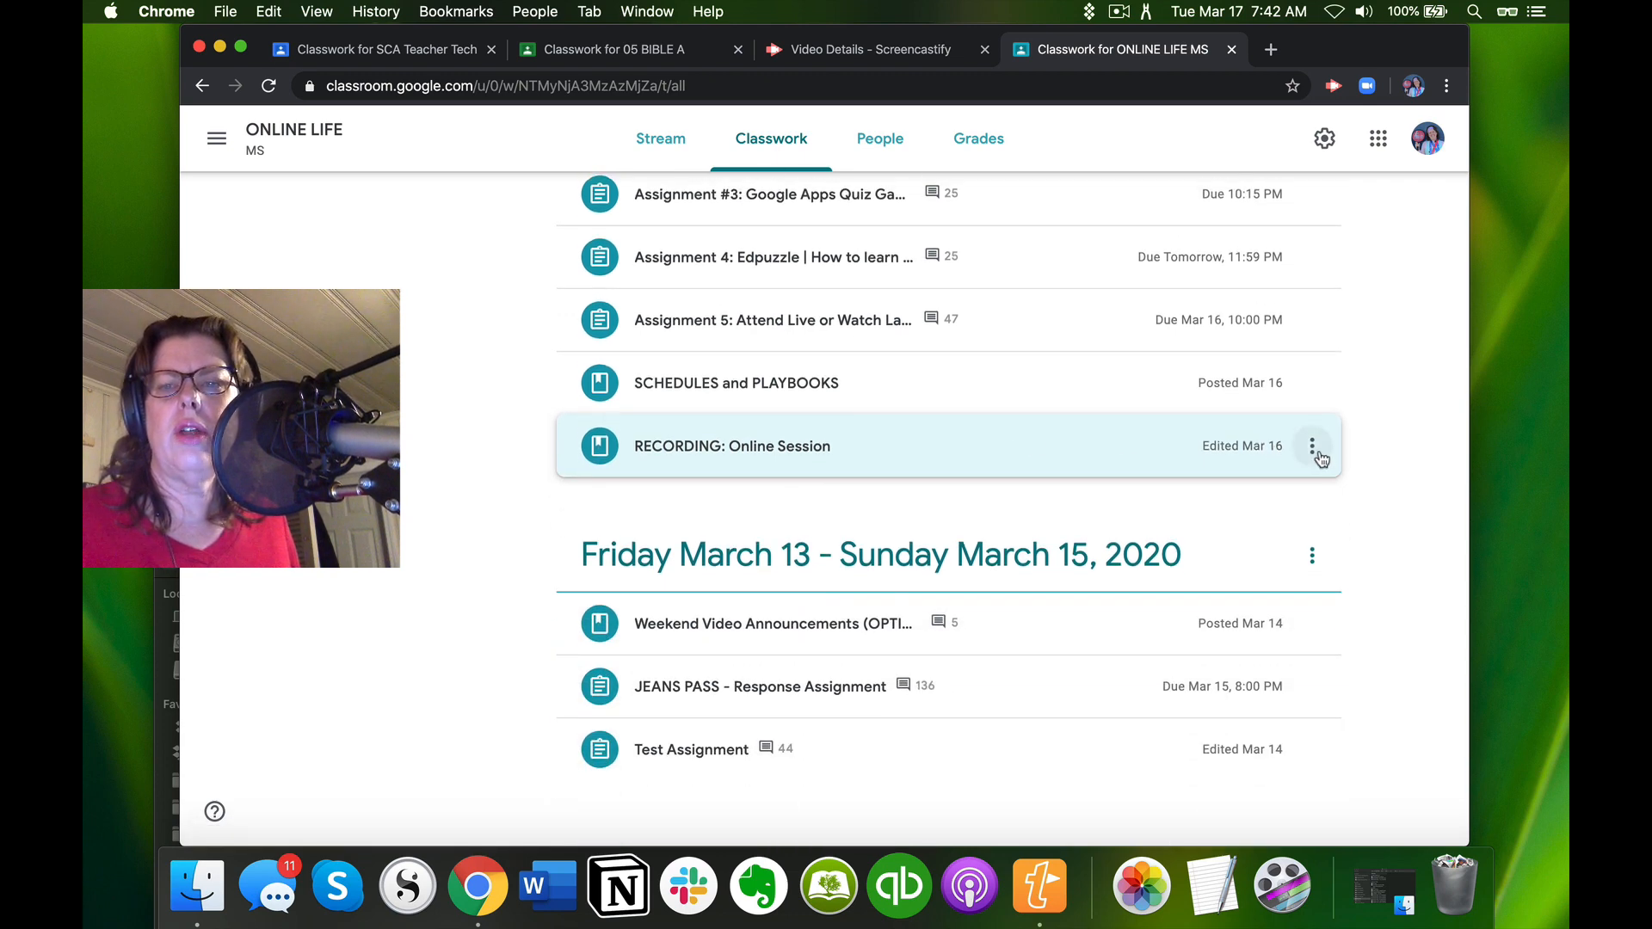
{"action": "left_click", "coordinate": [1312, 446]}
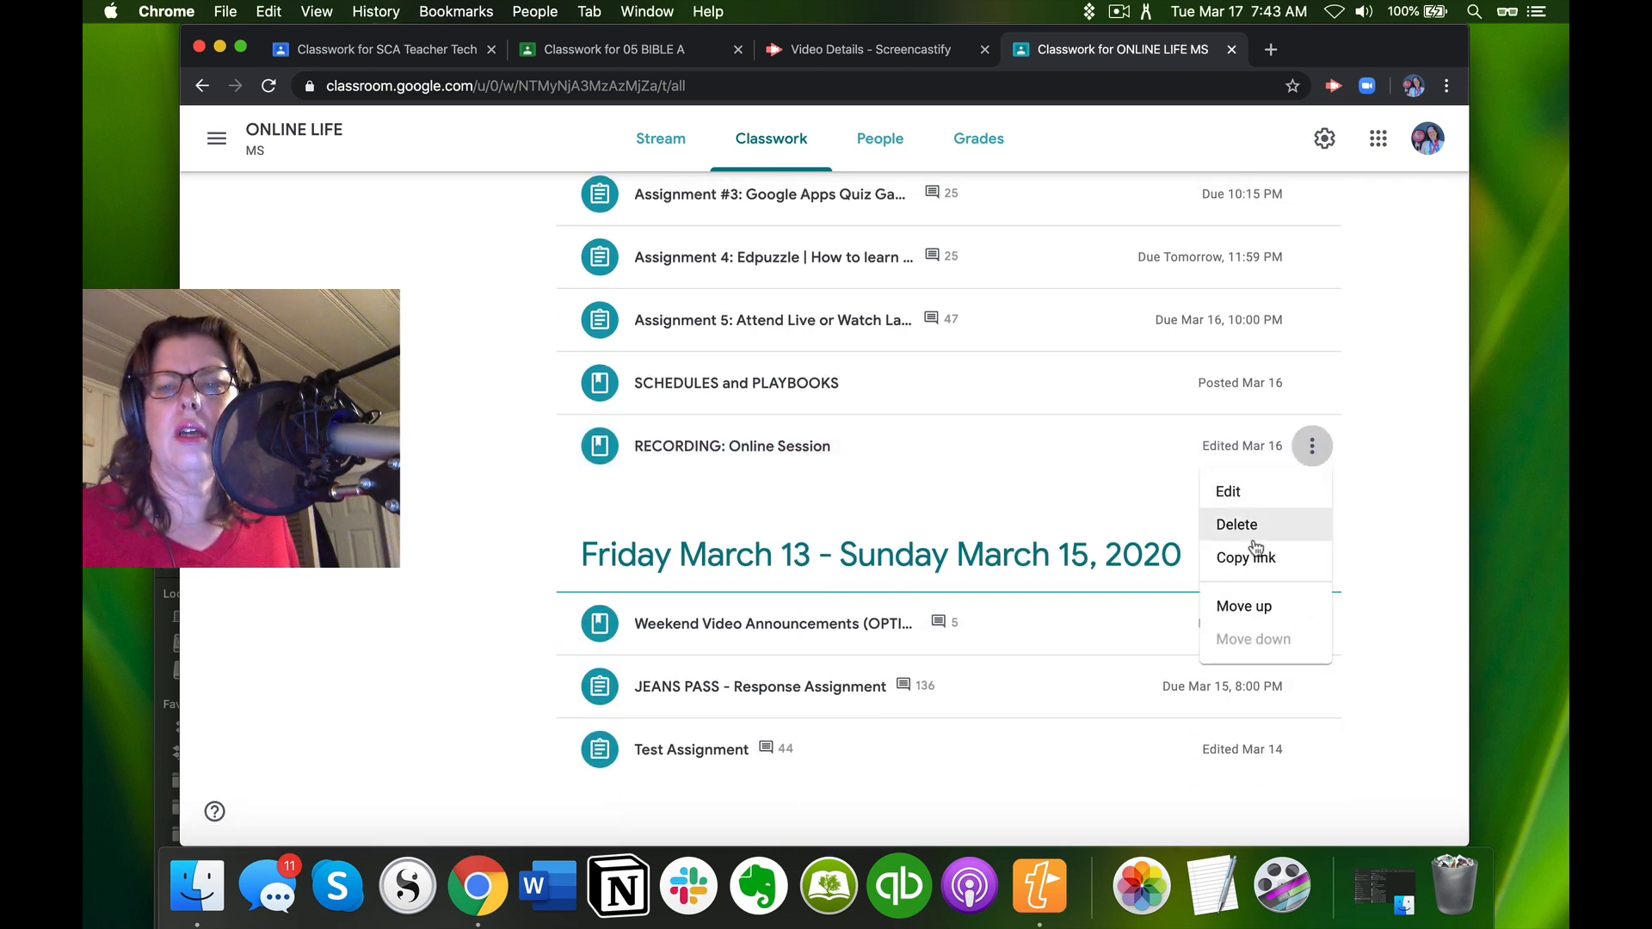
{"action": "left_click", "coordinate": [1244, 557]}
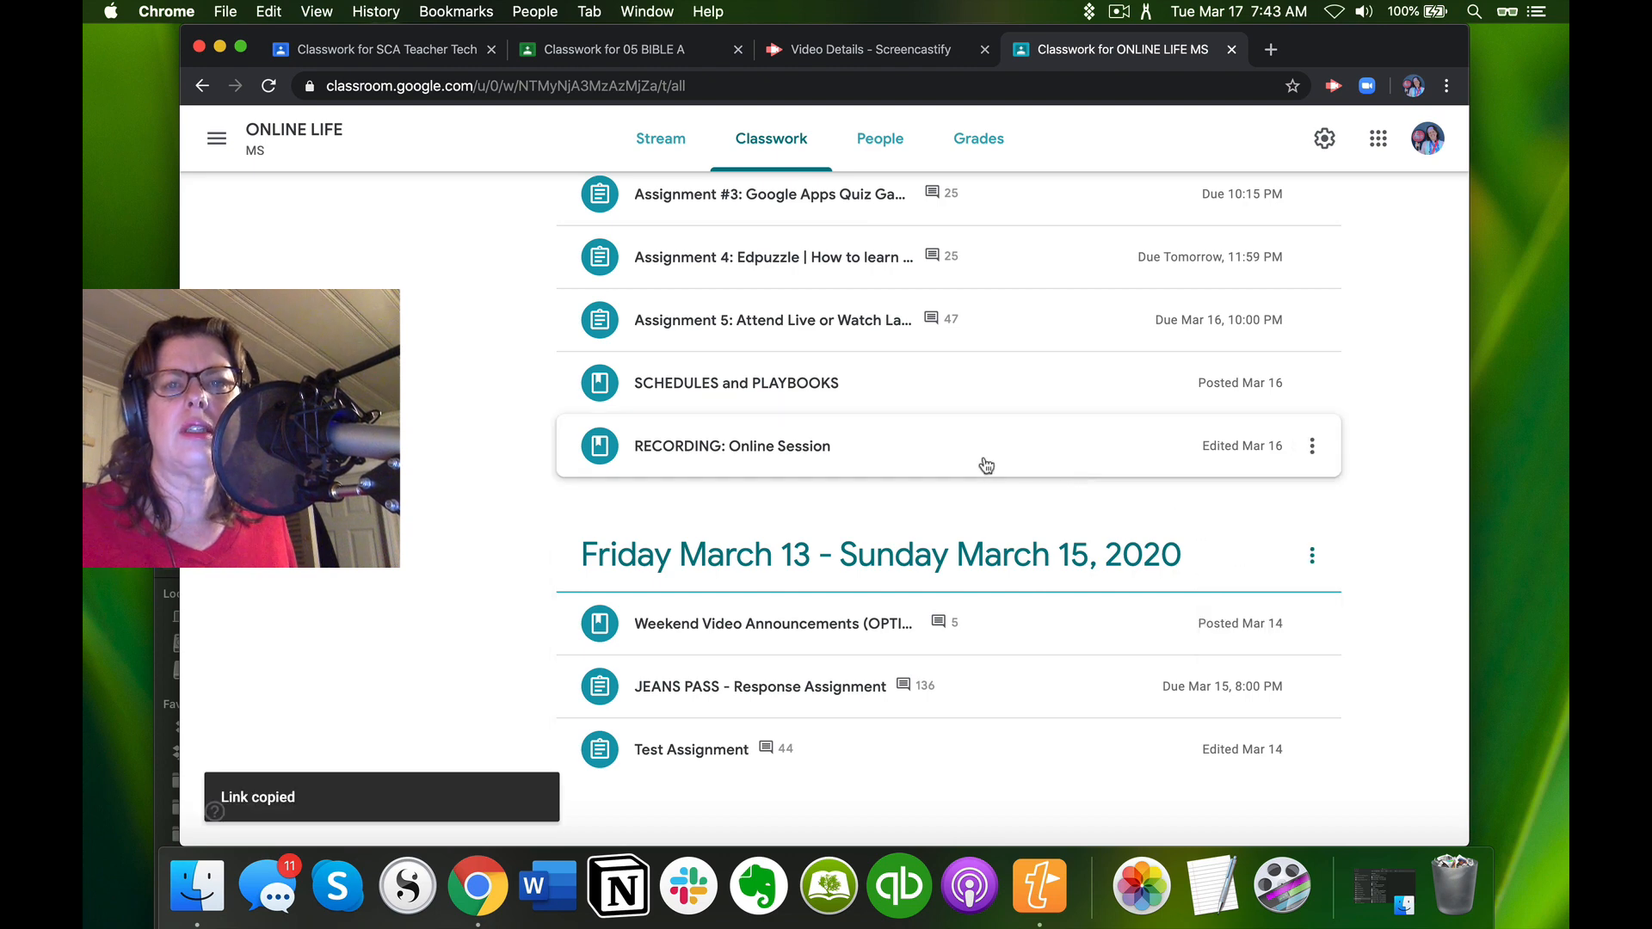
{"action": "scroll", "scroll_direction": "up", "scroll_amount": 3}
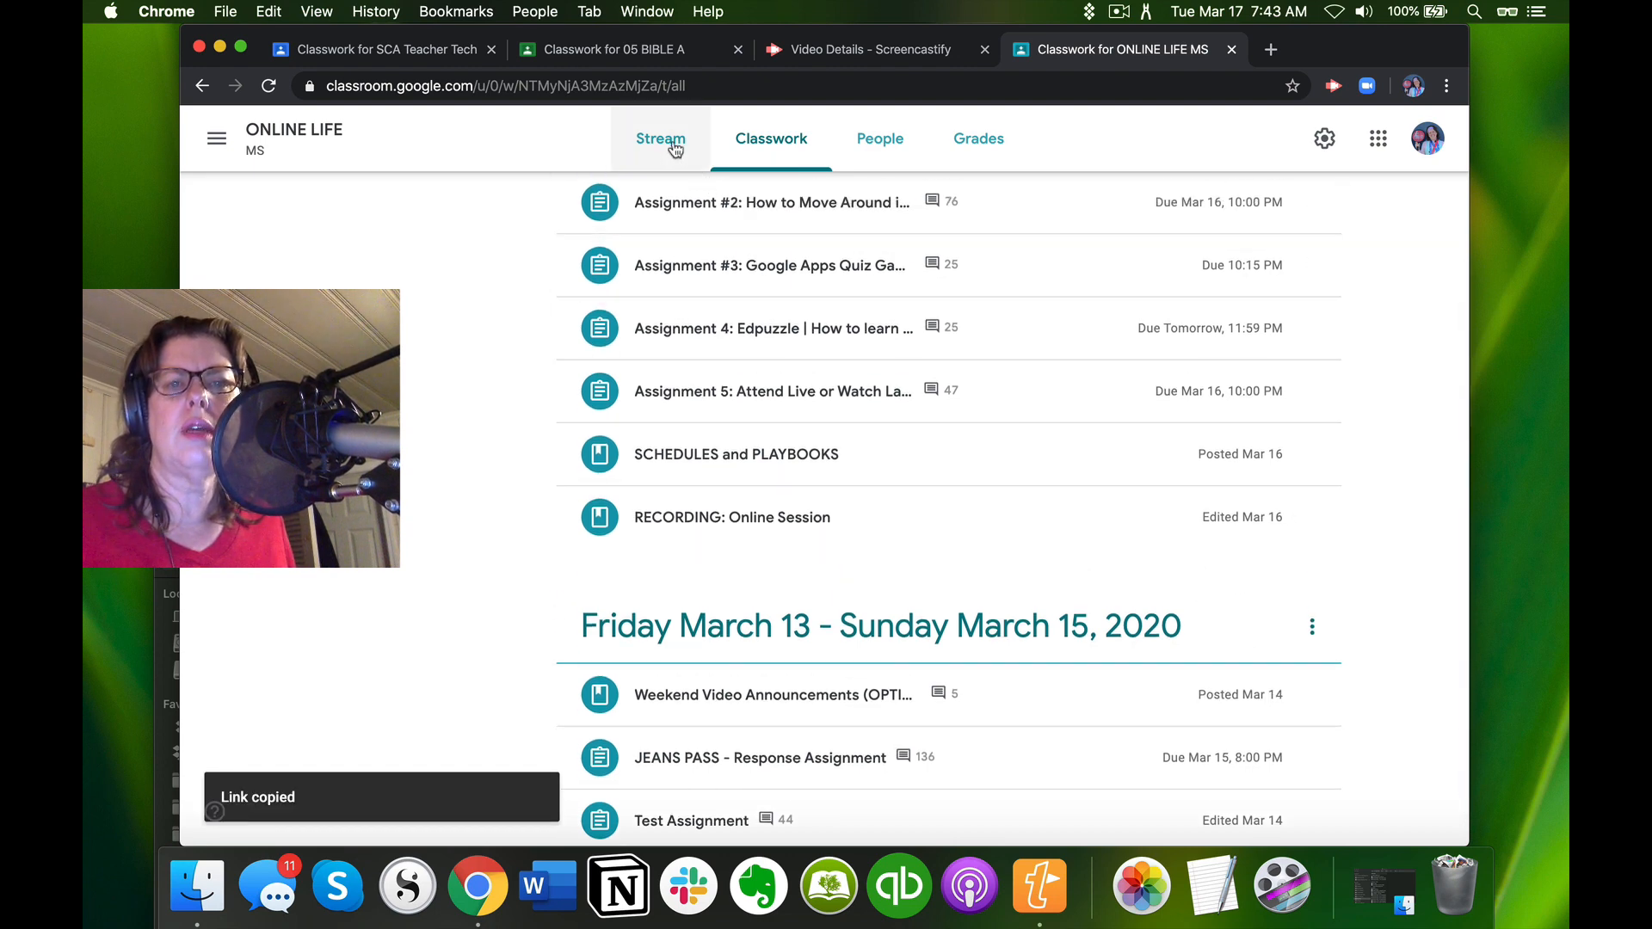
Write a stream announcement 'For those who missed the meeting - here's the link...' and attach the copied recording link.
{"action": "left_click", "coordinate": [659, 138]}
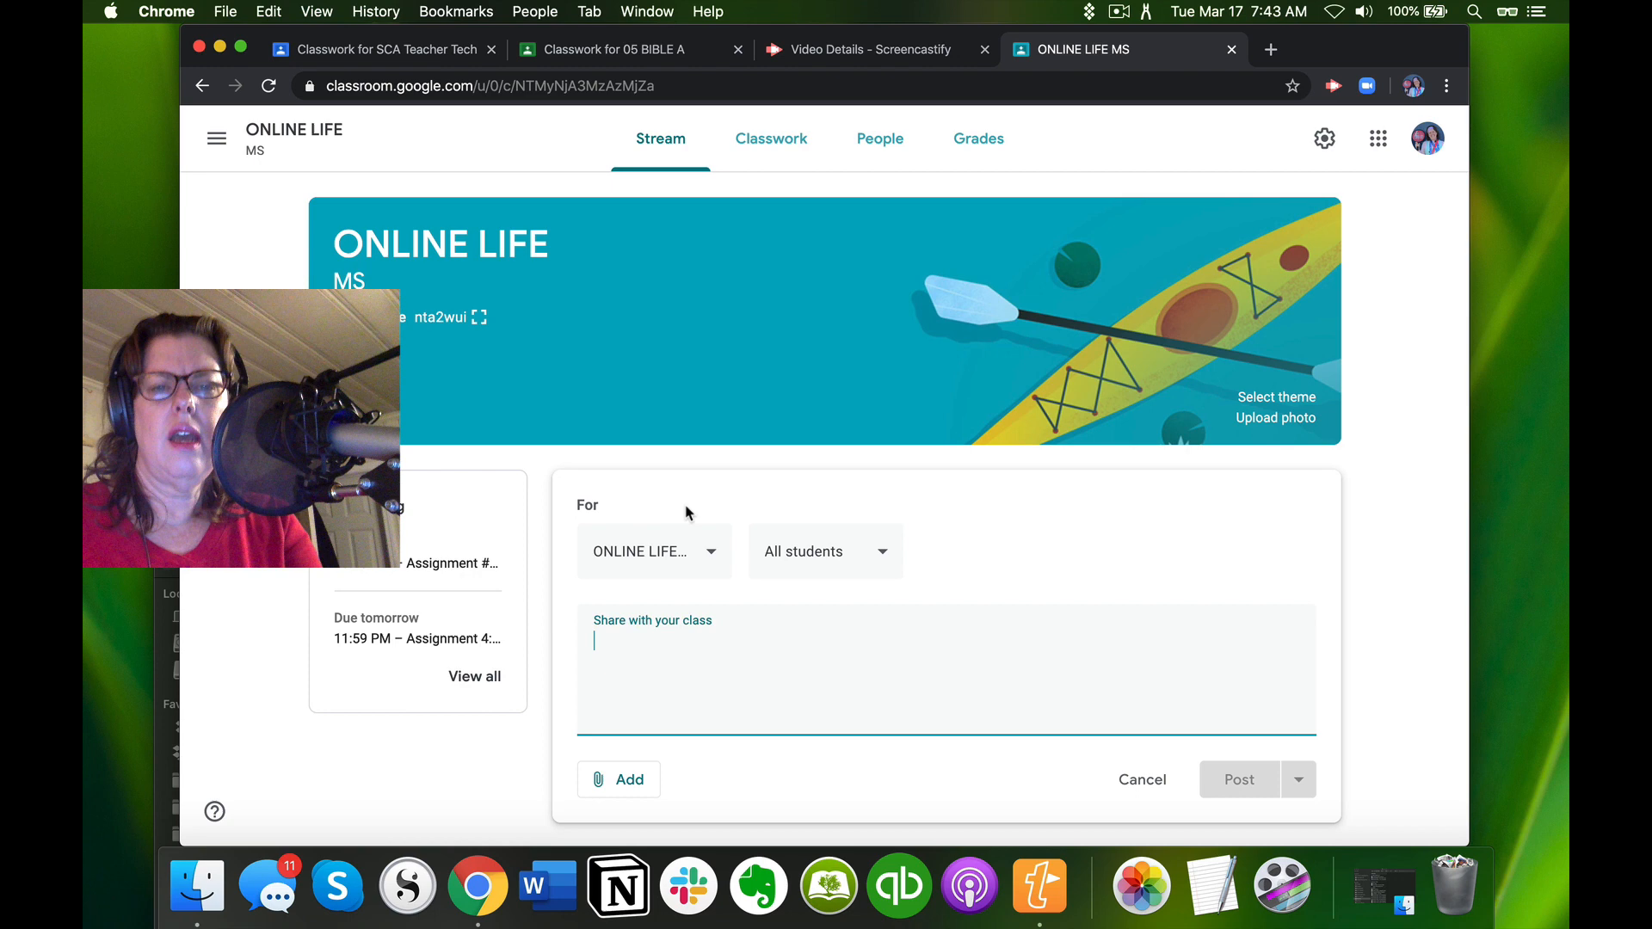
{"action": "type", "text": "For those who missed the meeting - here's the link. It is also posted under classwork and yesterday's day. This is how you will also find classes from your teacher that have been reco"}
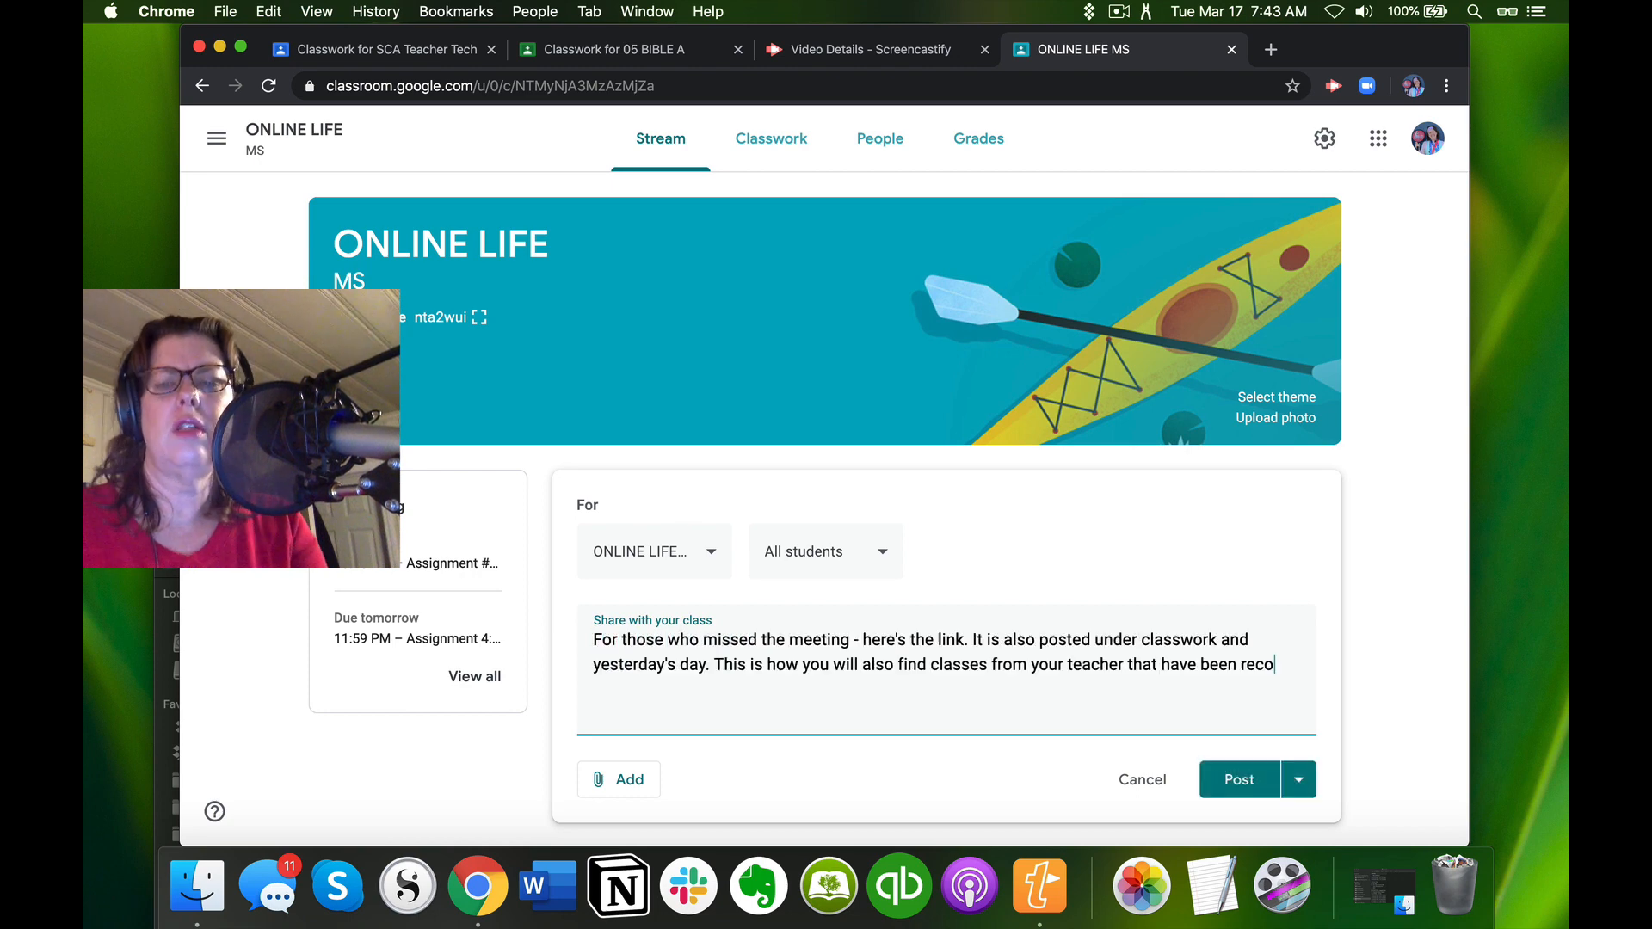
{"action": "type", "text": "rded."}
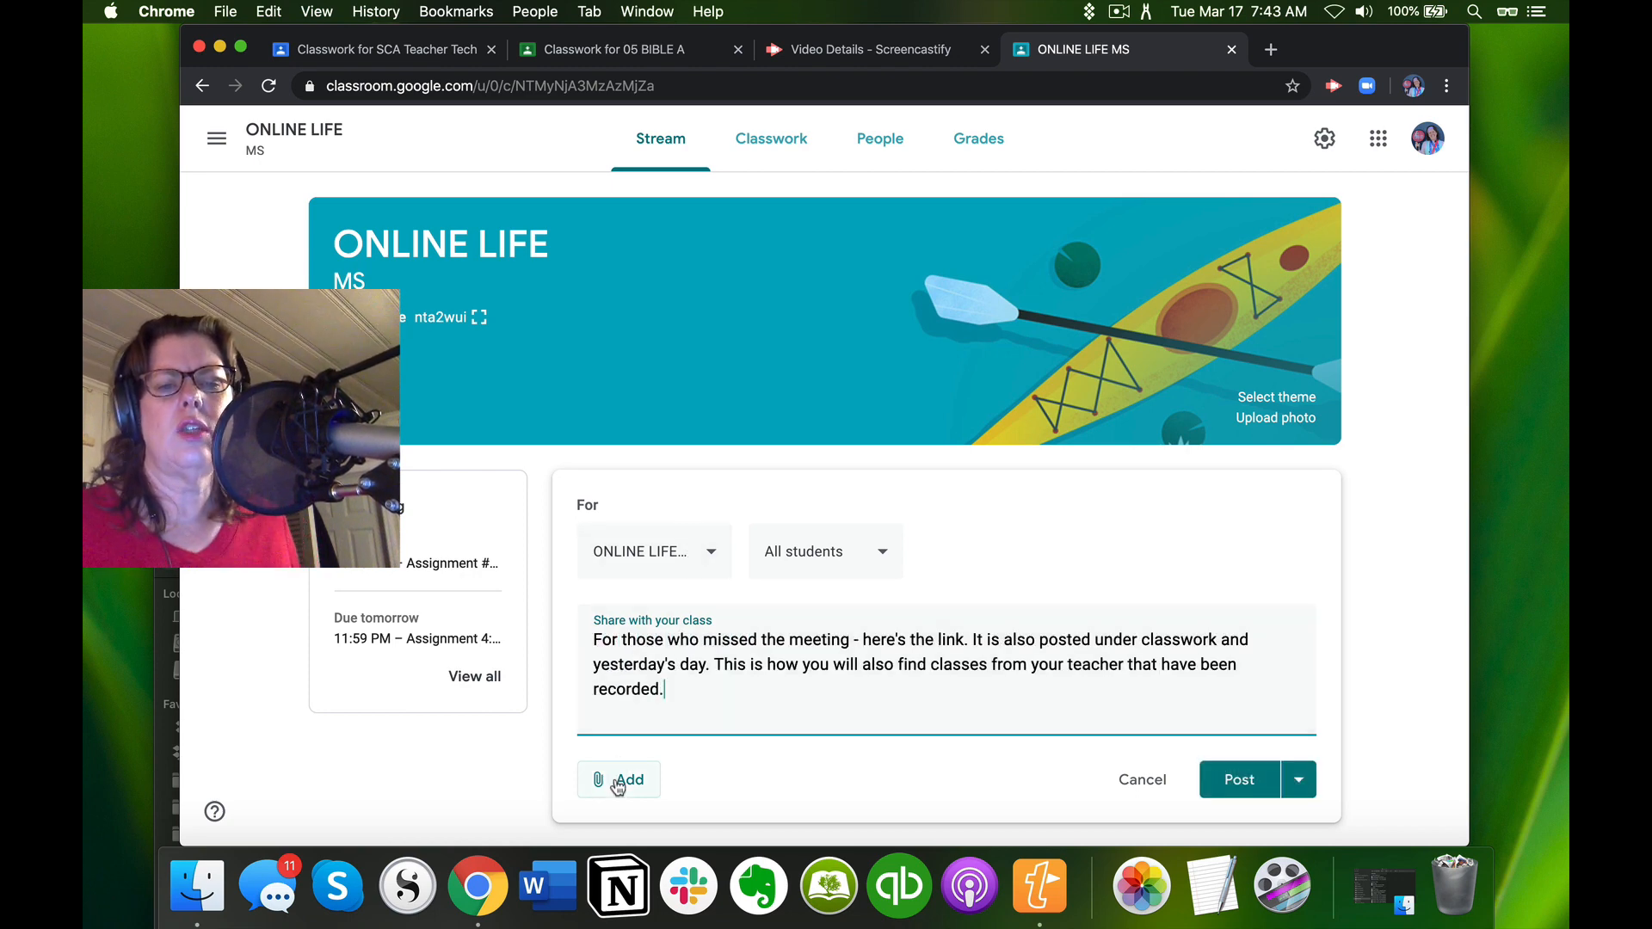
{"action": "left_click", "coordinate": [620, 780]}
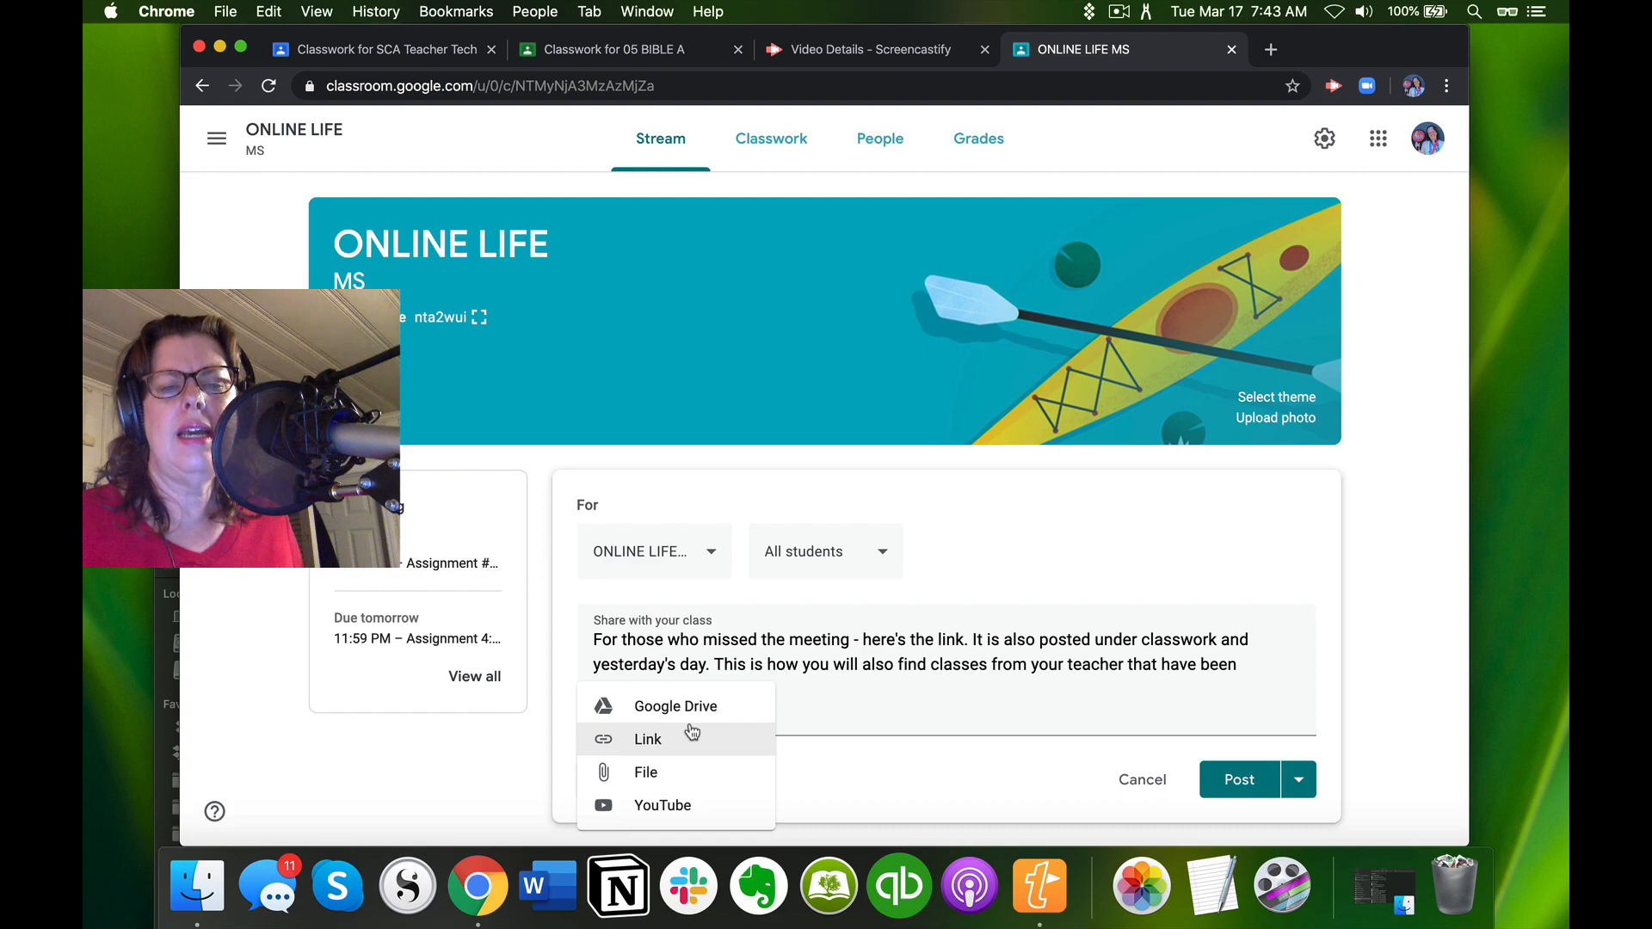
{"action": "left_click", "coordinate": [647, 738]}
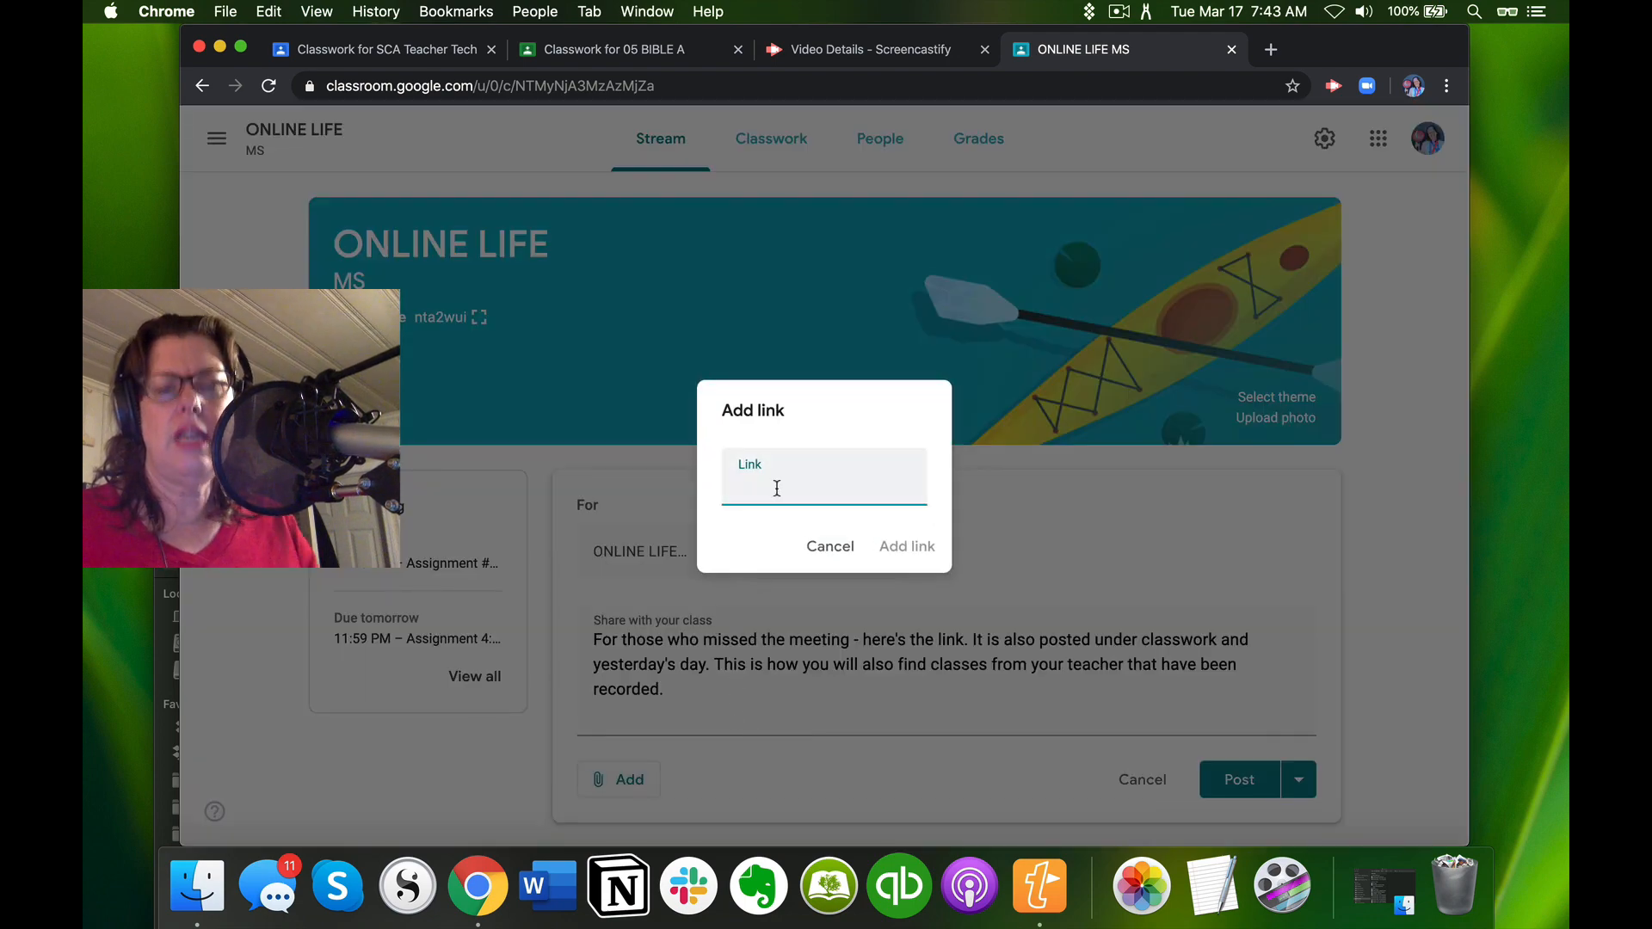
{"action": "left_click", "coordinate": [904, 546]}
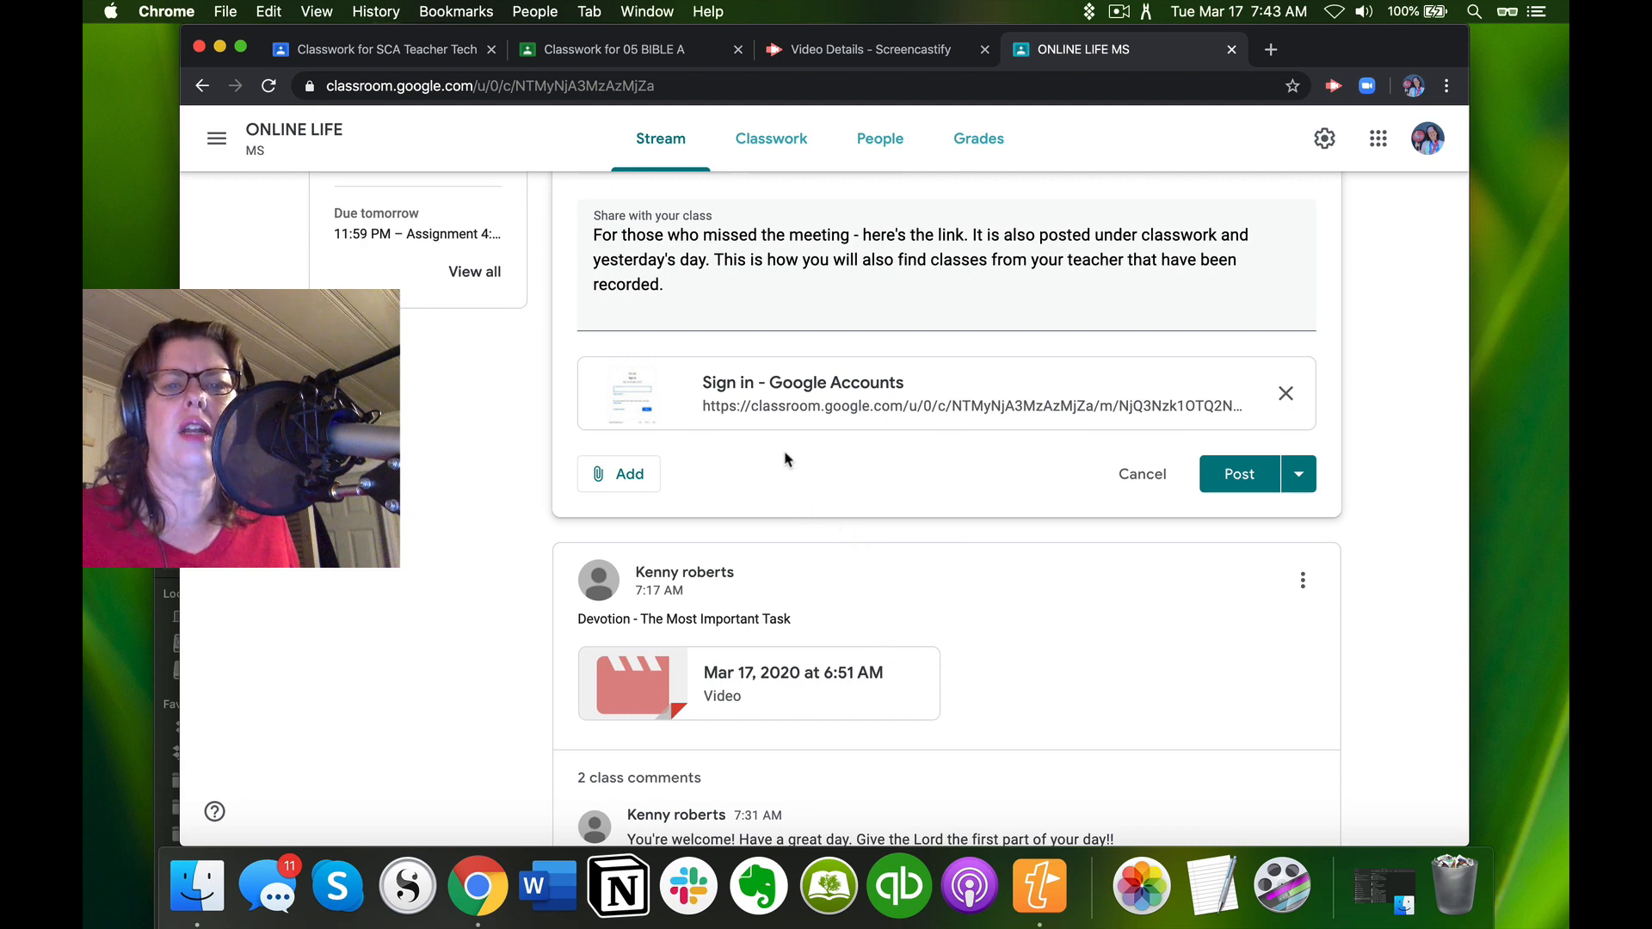
{"action": "scroll", "scroll_direction": "up", "scroll_amount": 3}
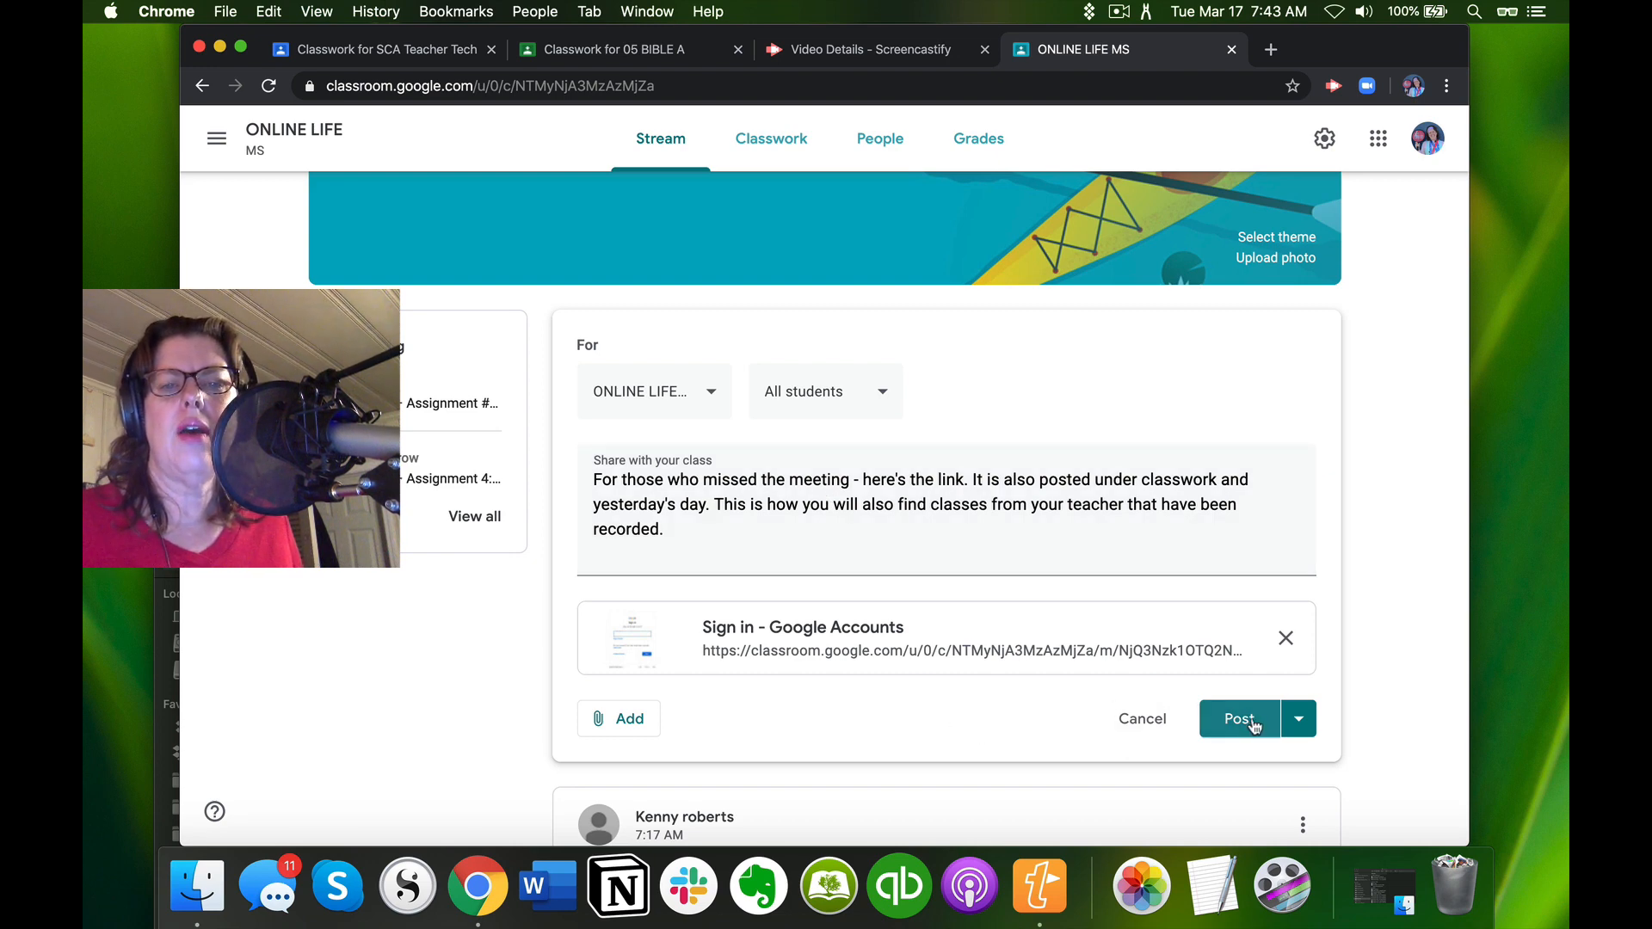
Post the announcement to the ONLINE LIFE stream and return to the SCA Teacher Tech class.
{"action": "left_click", "coordinate": [1239, 719]}
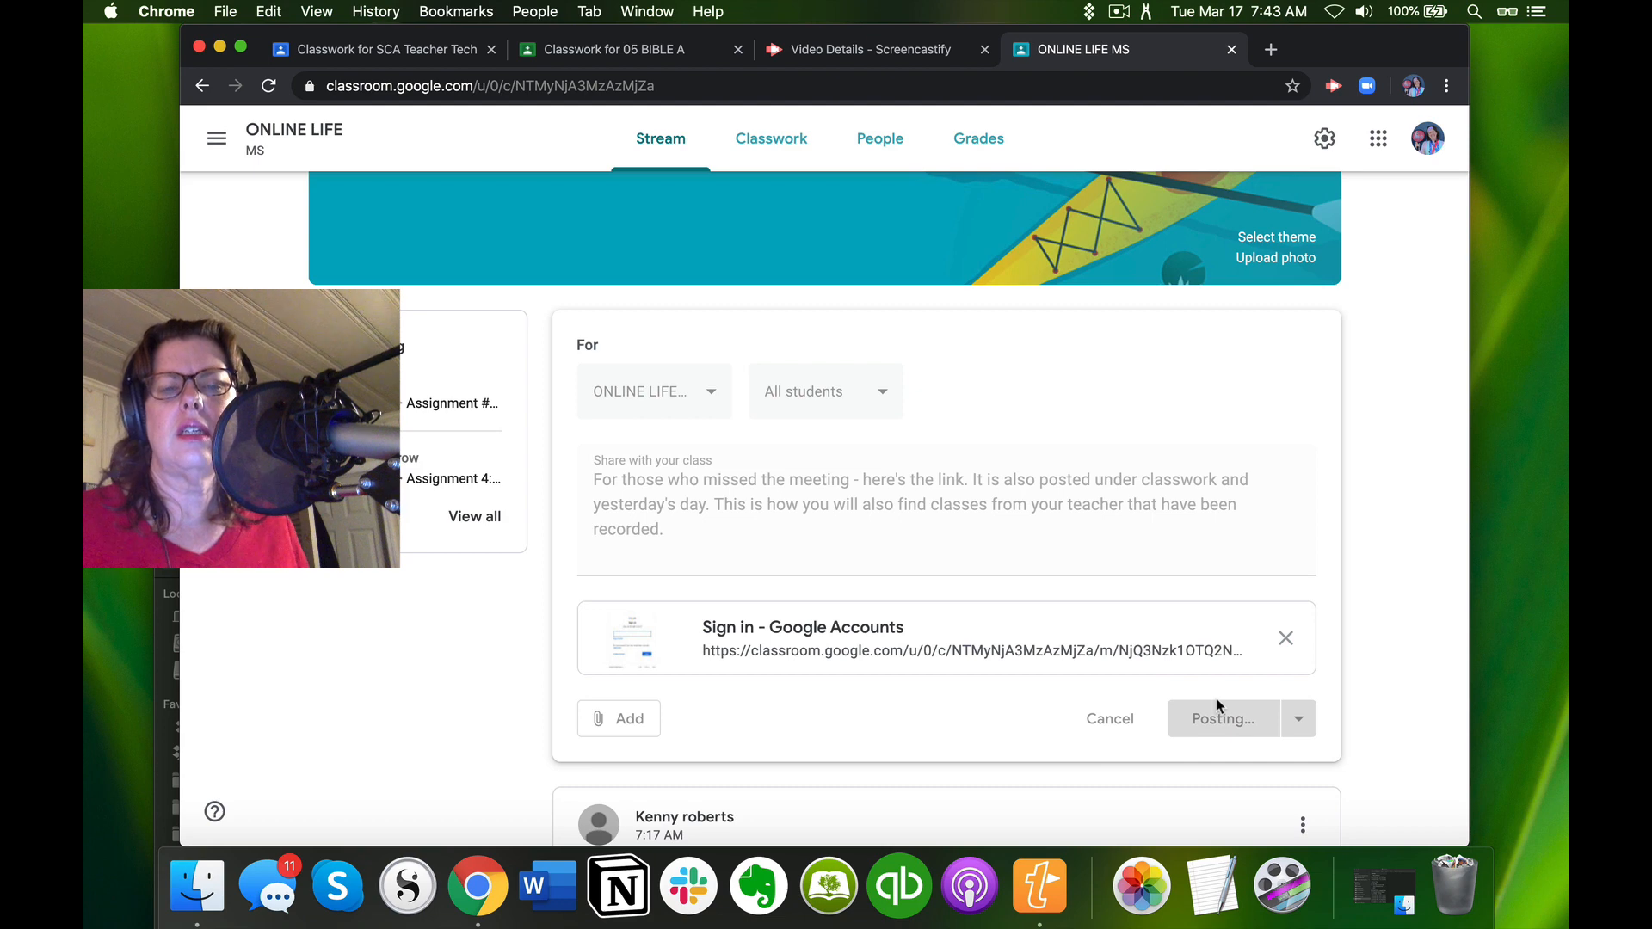
{"action": "left_click", "coordinate": [1222, 720]}
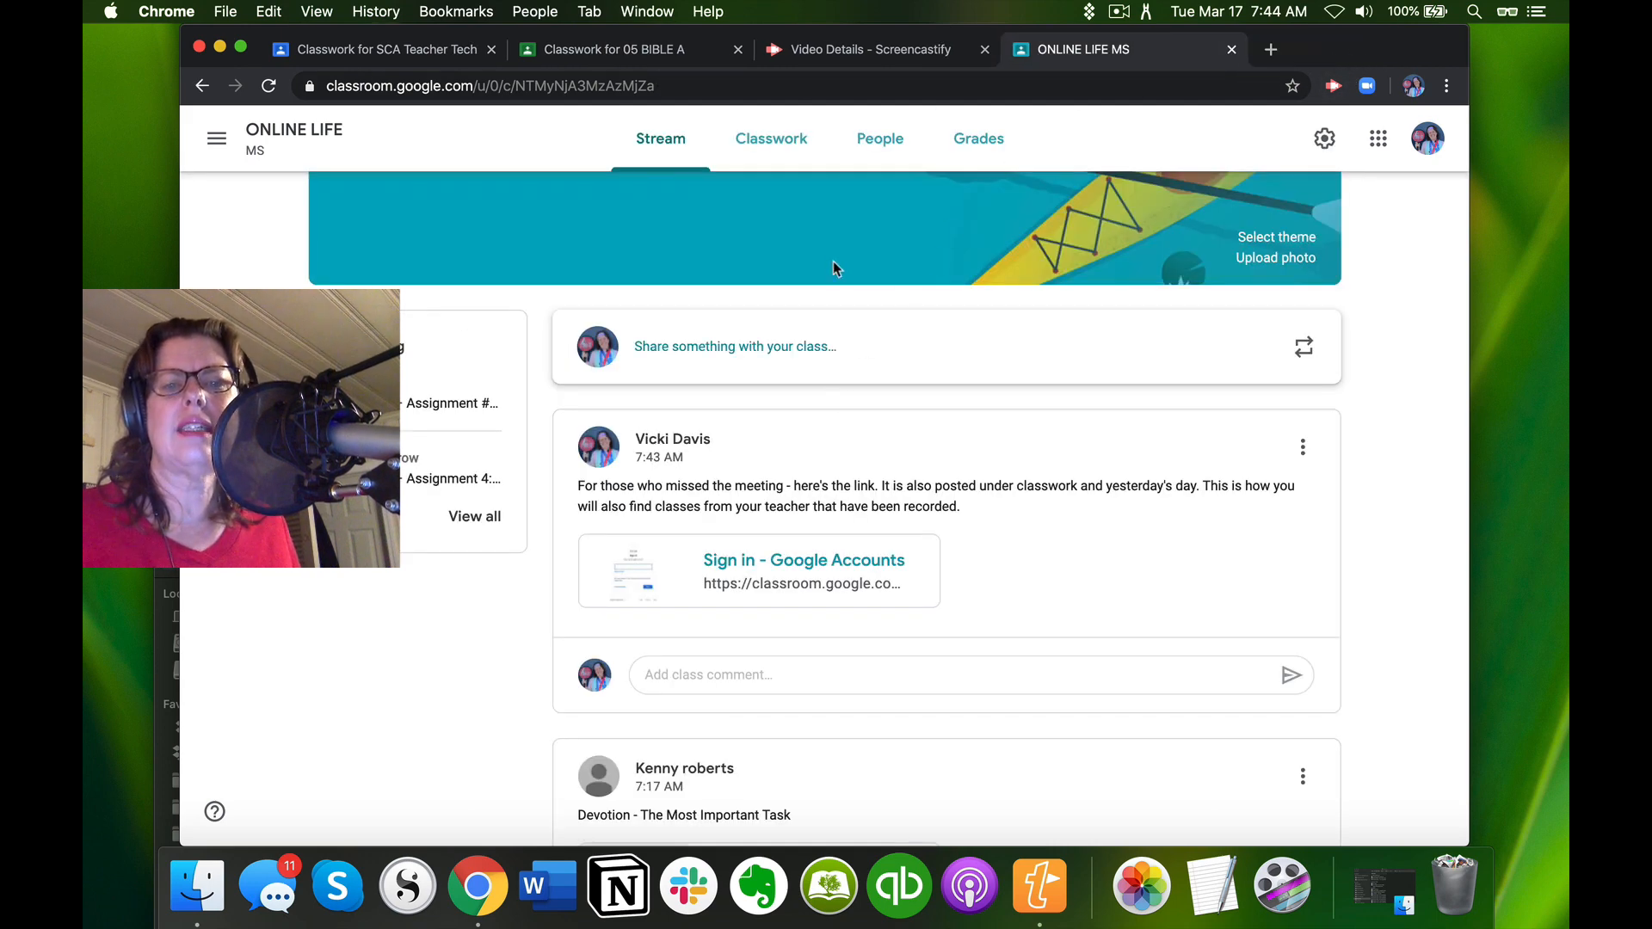
{"action": "left_click", "coordinate": [1301, 447]}
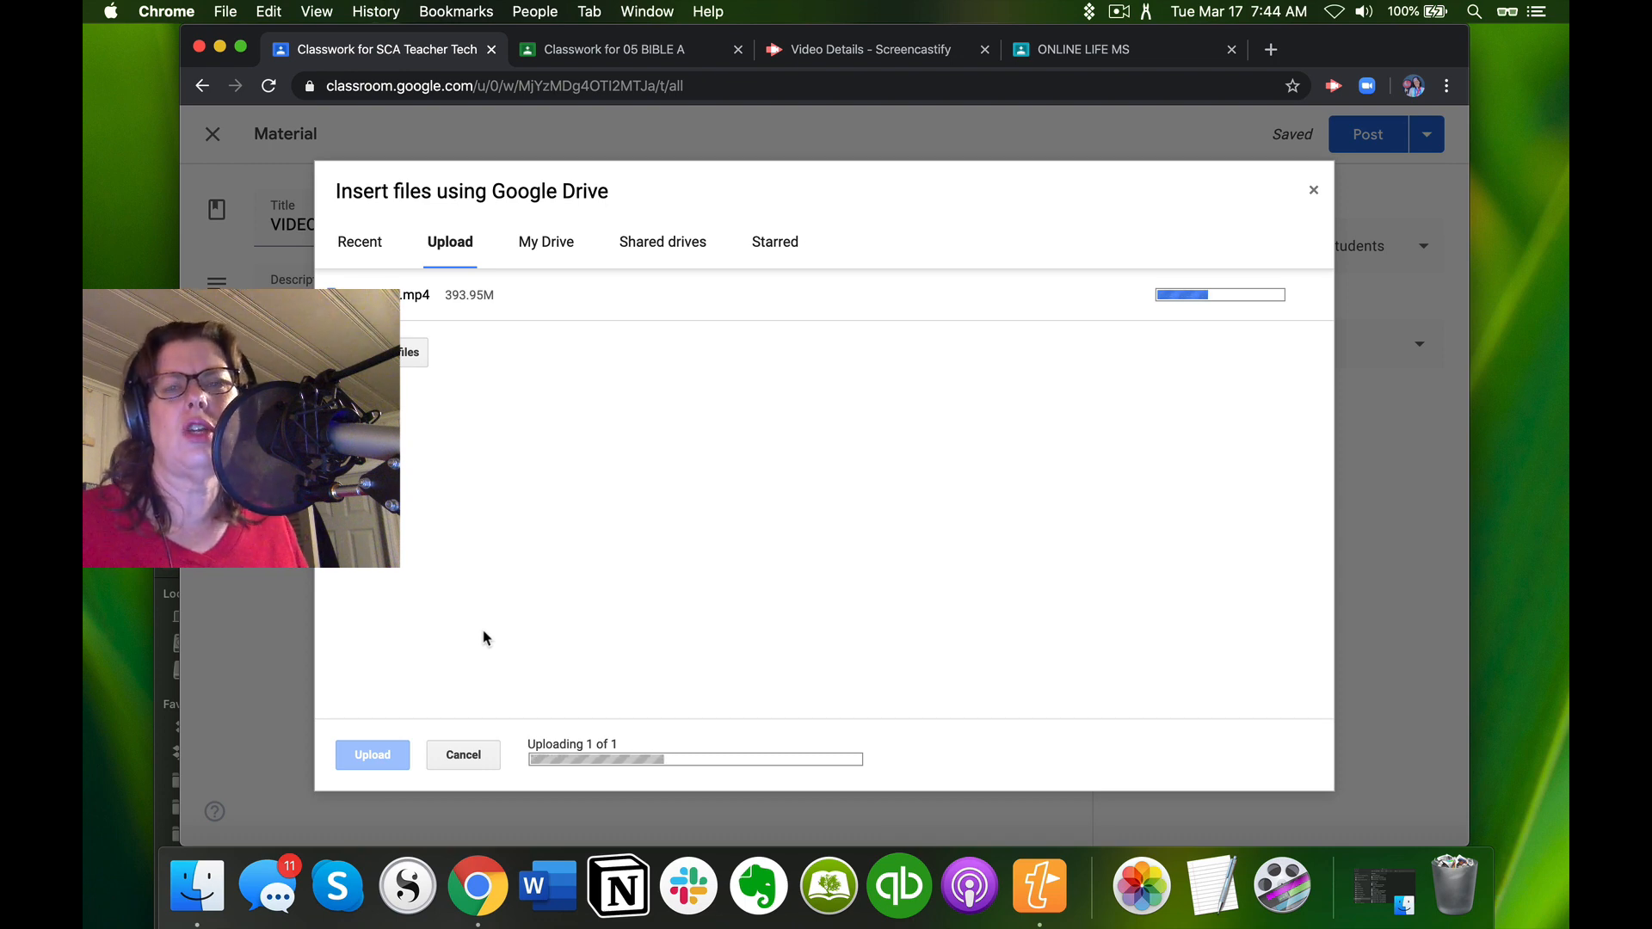
{"action": "mouse_move", "coordinate": [515, 604]}
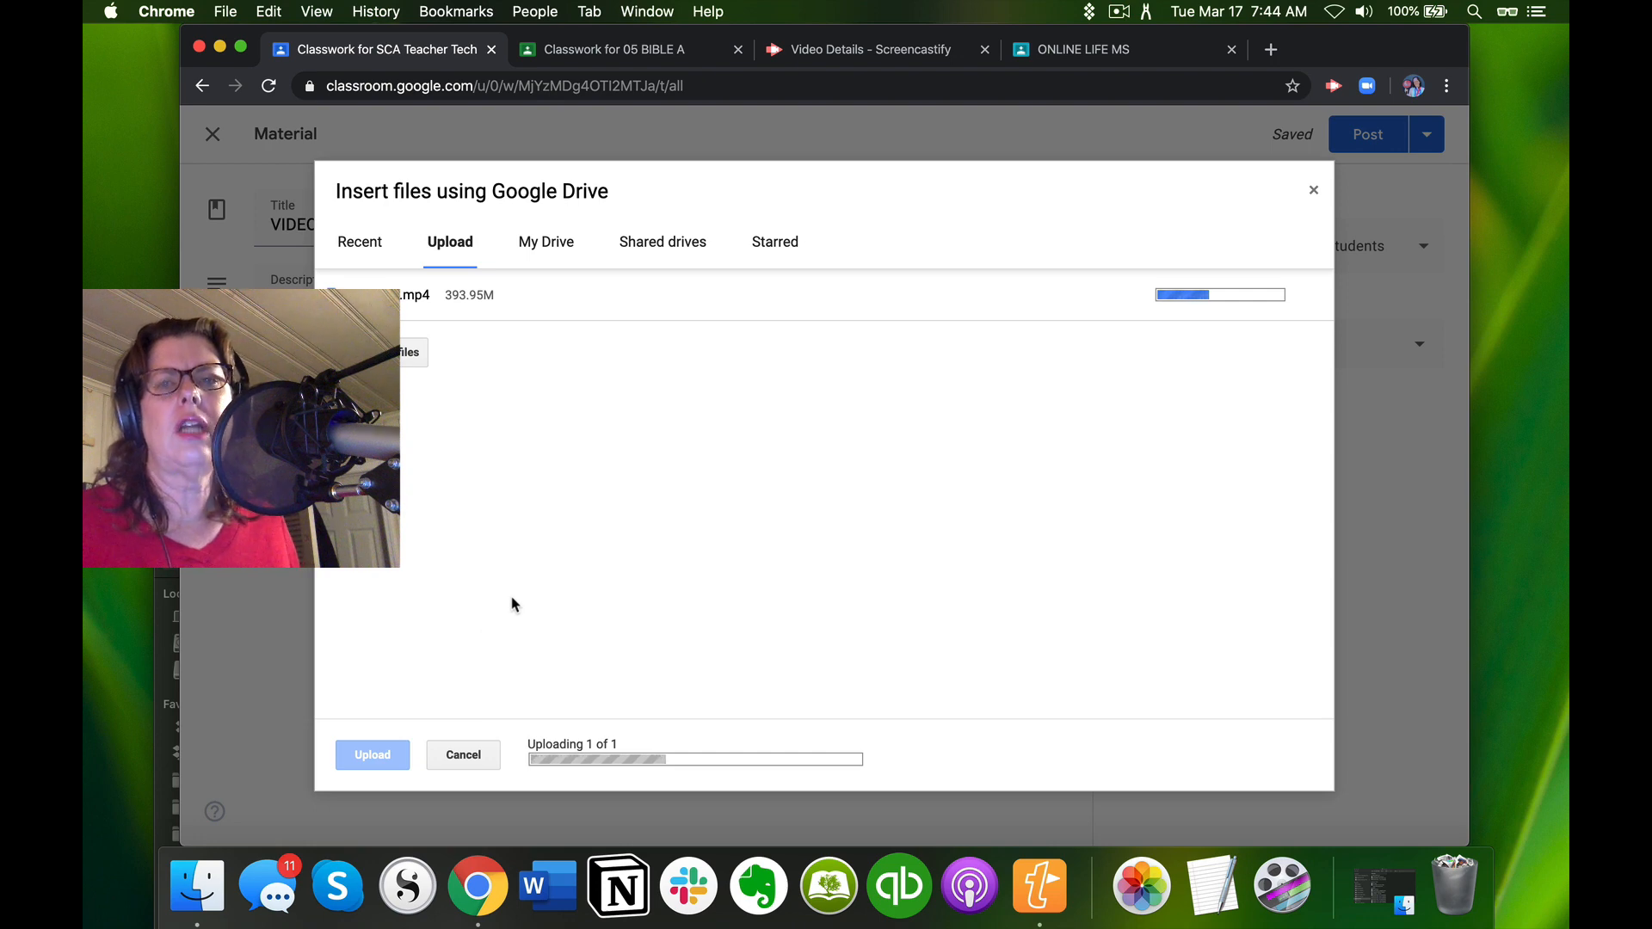